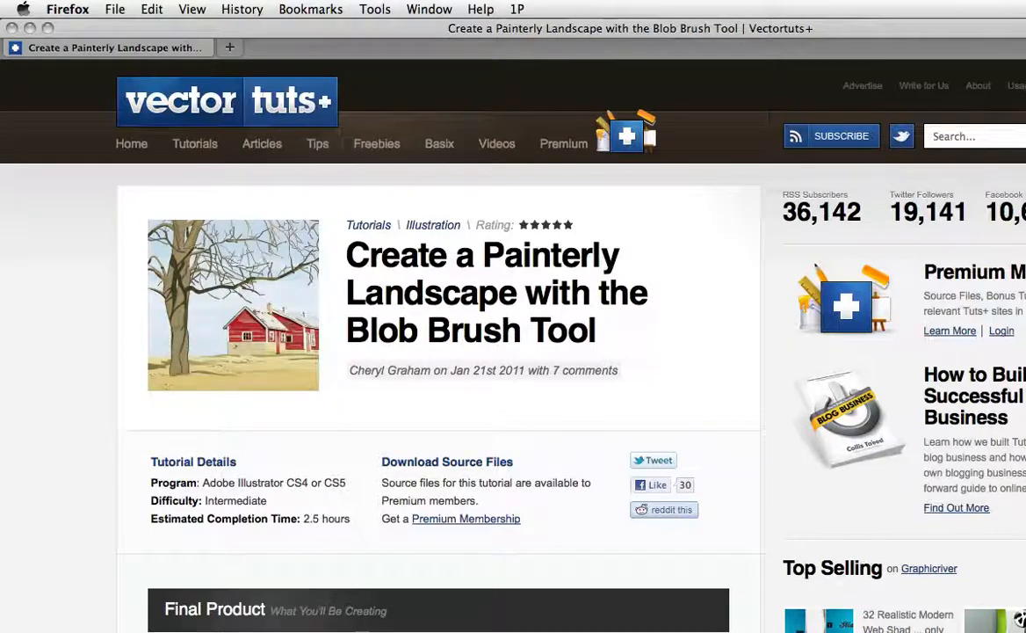
# Step: Bring up Blob Brush Tool Options showing fidelity 1 px, smoothness 0% and a 10 pt brush
pyautogui.scroll(-3)
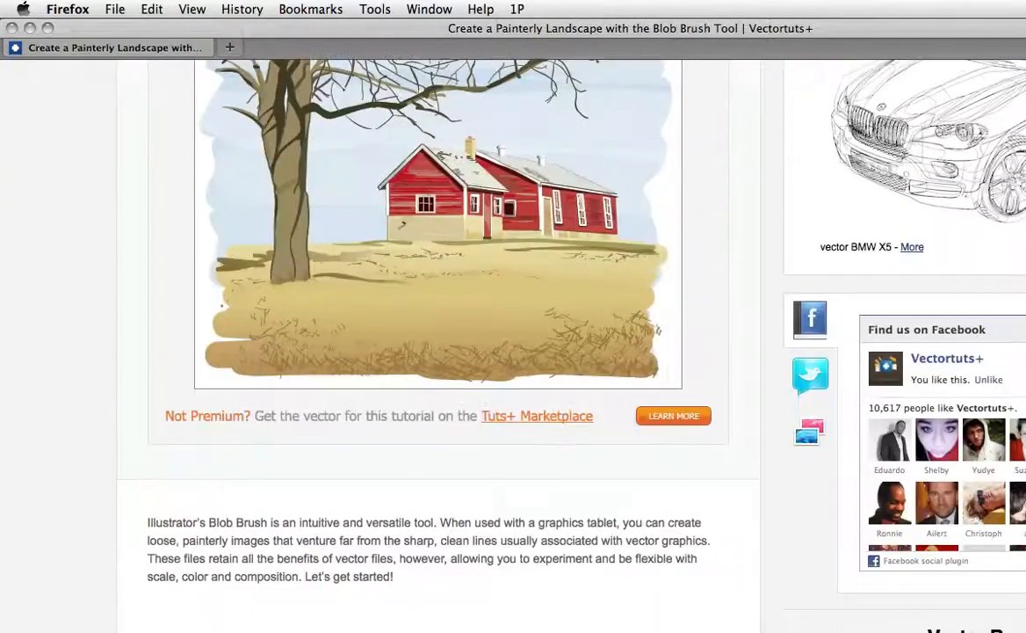
pyautogui.scroll(3)
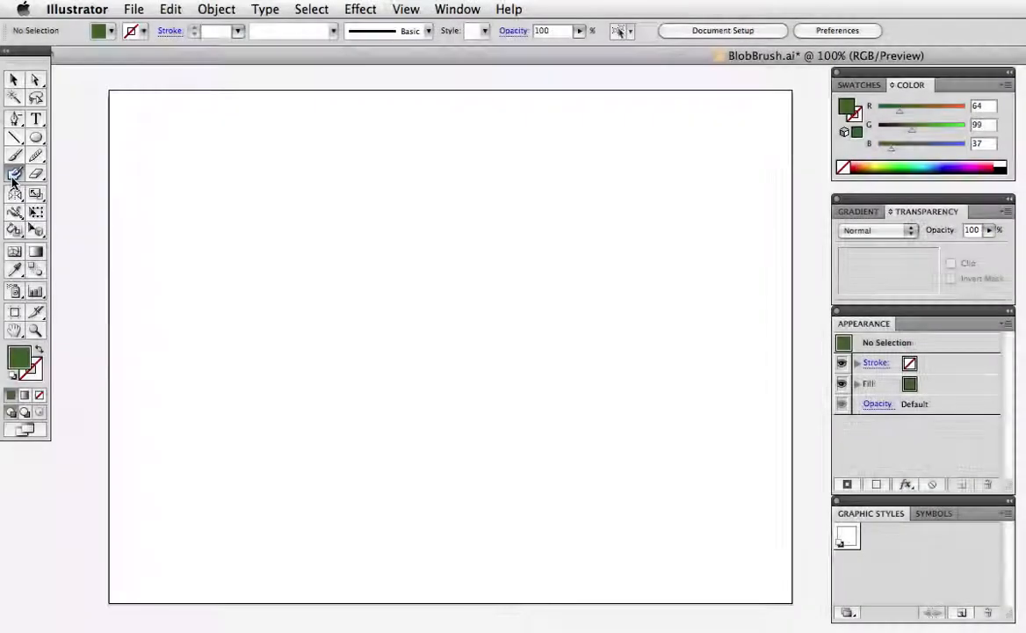
pyautogui.doubleClick(14, 174)
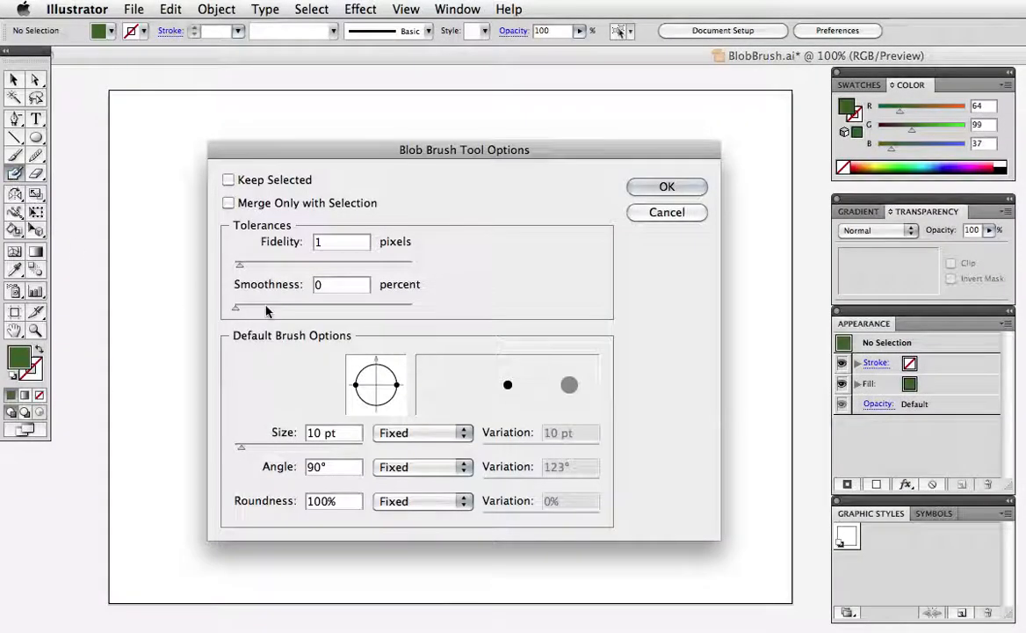
pyautogui.moveTo(283, 362)
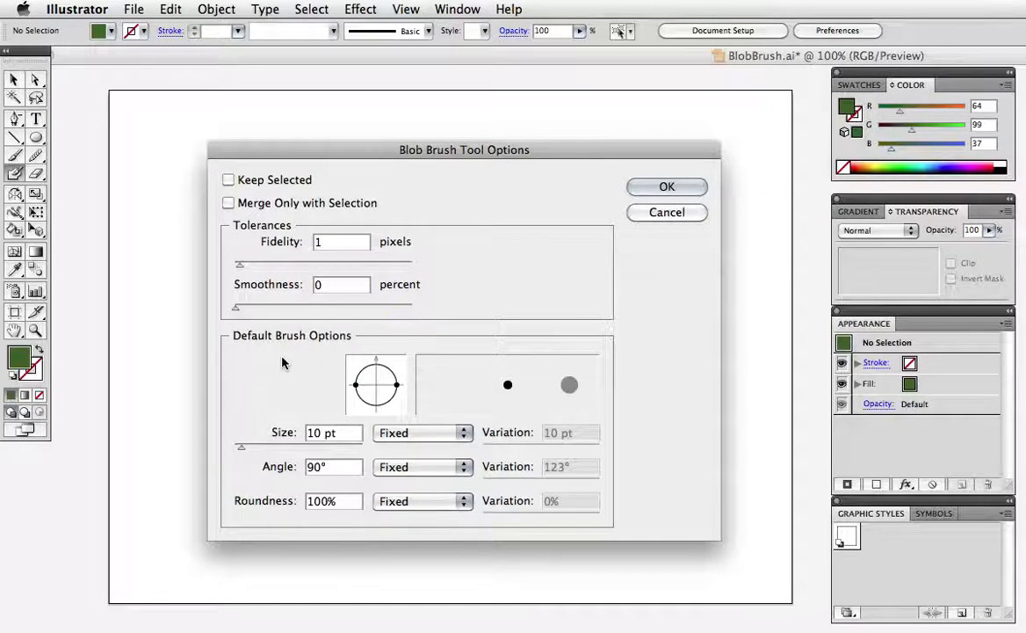
pyautogui.moveTo(288, 373)
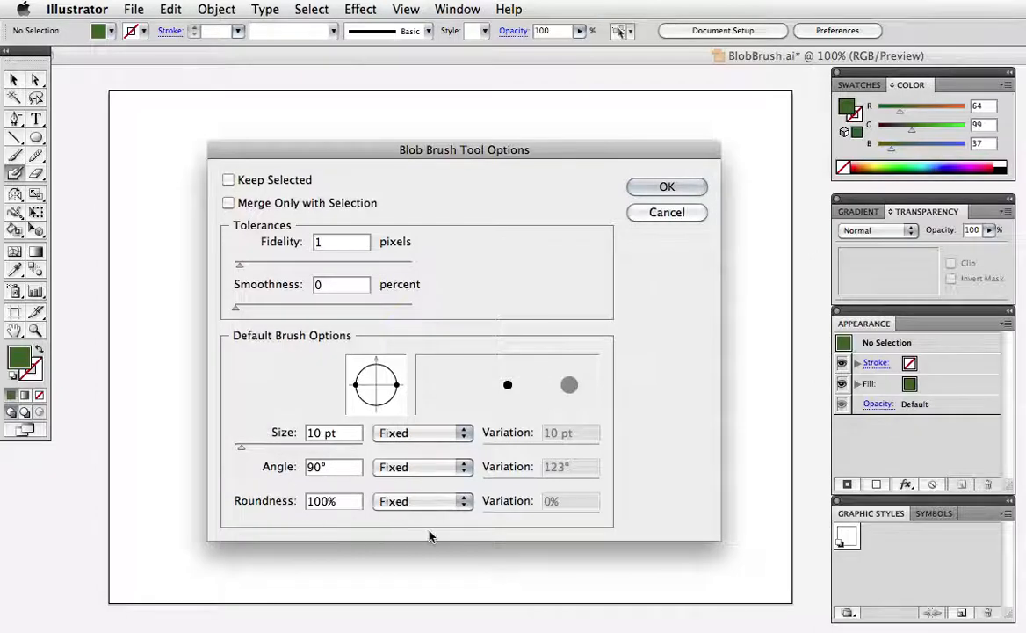
pyautogui.moveTo(373, 443)
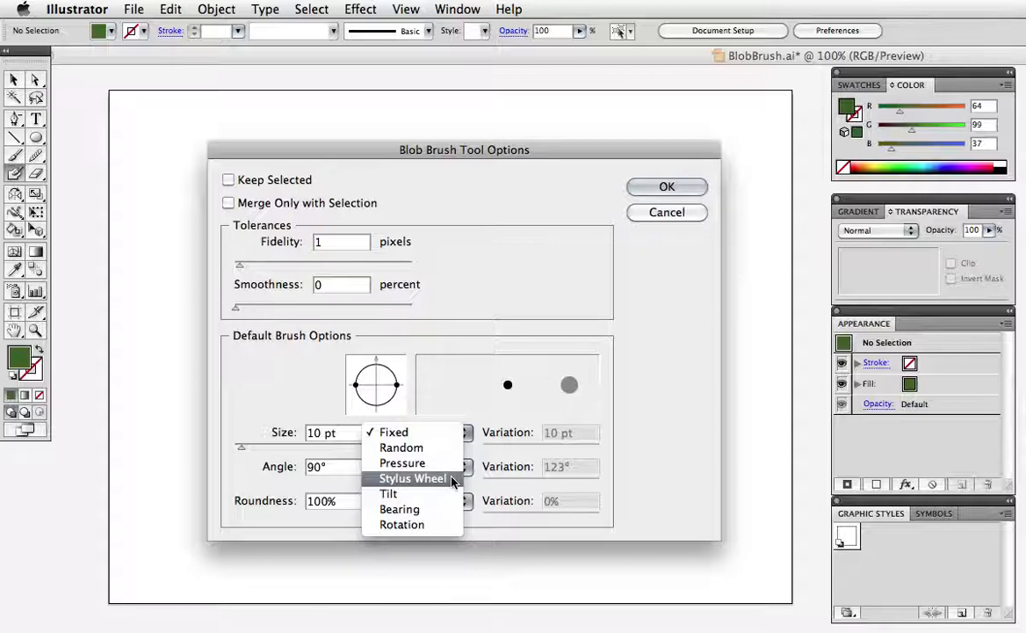
pyautogui.moveTo(450, 485)
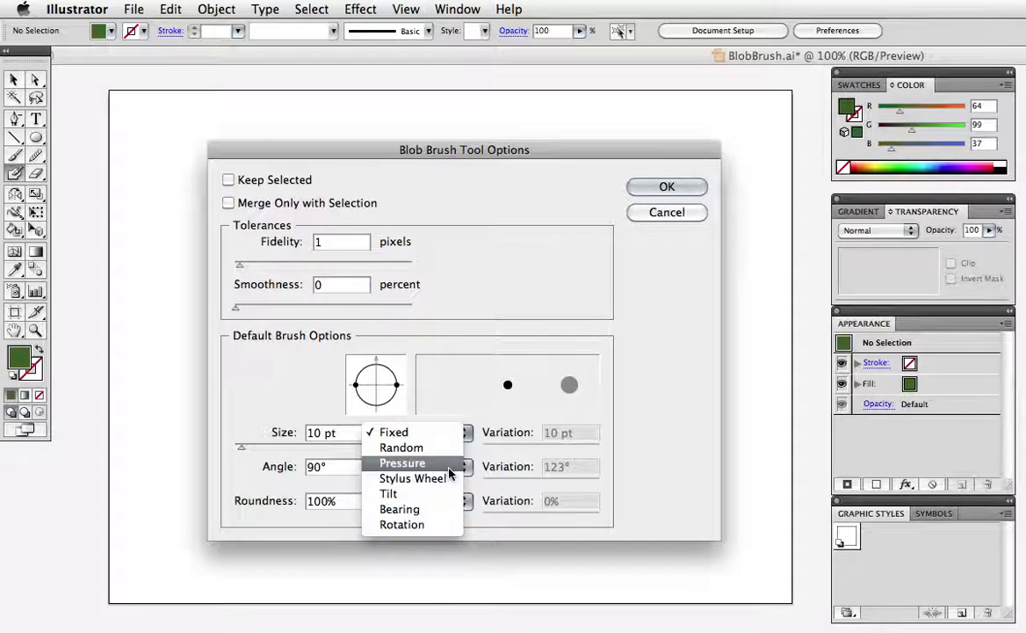
# Step: Set the blob brush Size to follow pen pressure at 200 pt
pyautogui.click(401, 462)
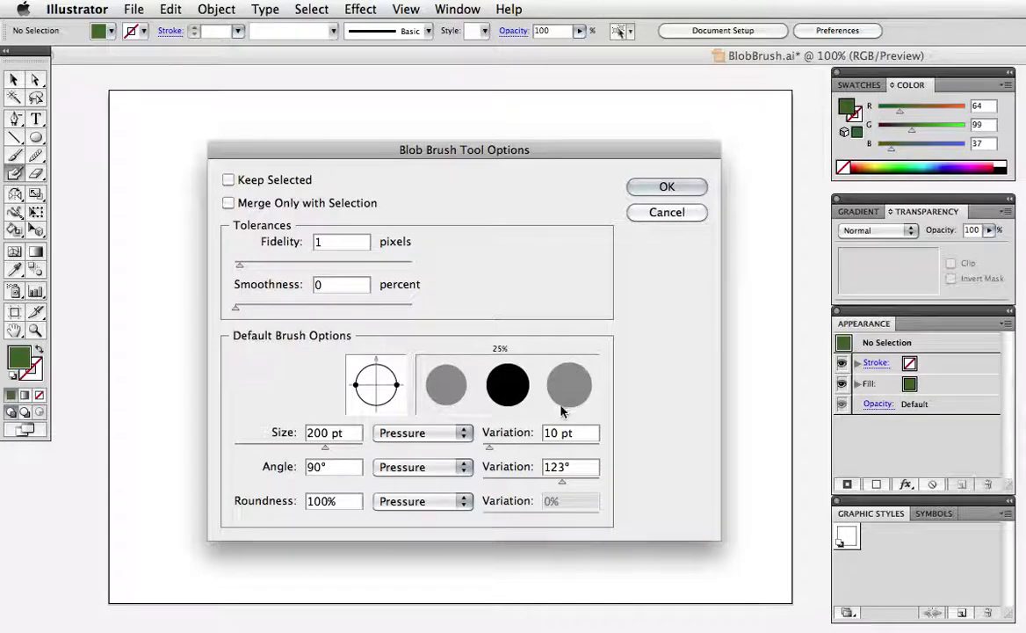
pyautogui.moveTo(506, 383)
pyautogui.write('200')
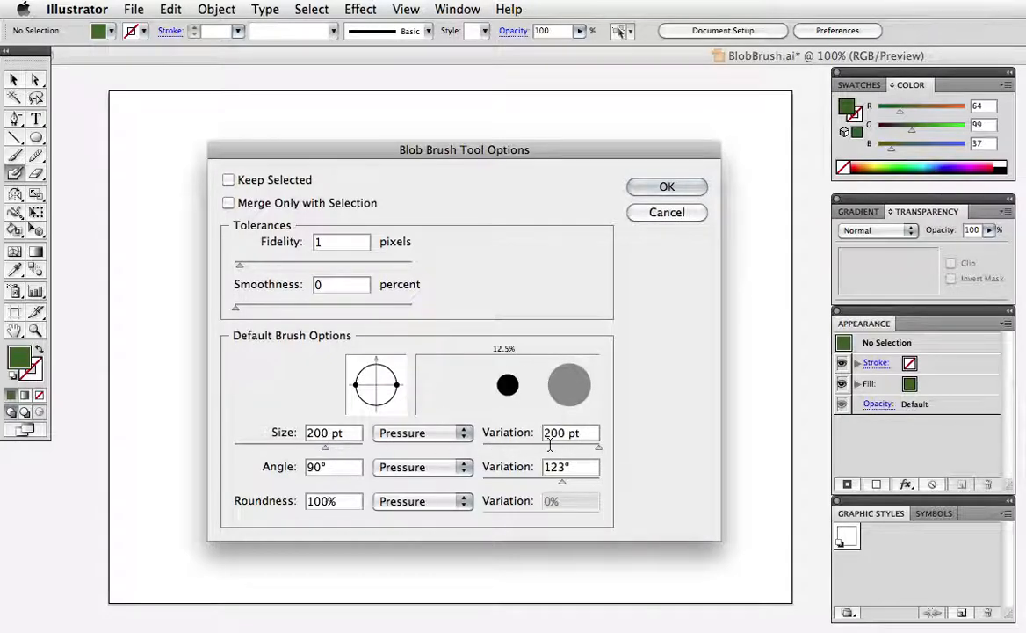
pyautogui.moveTo(571, 394)
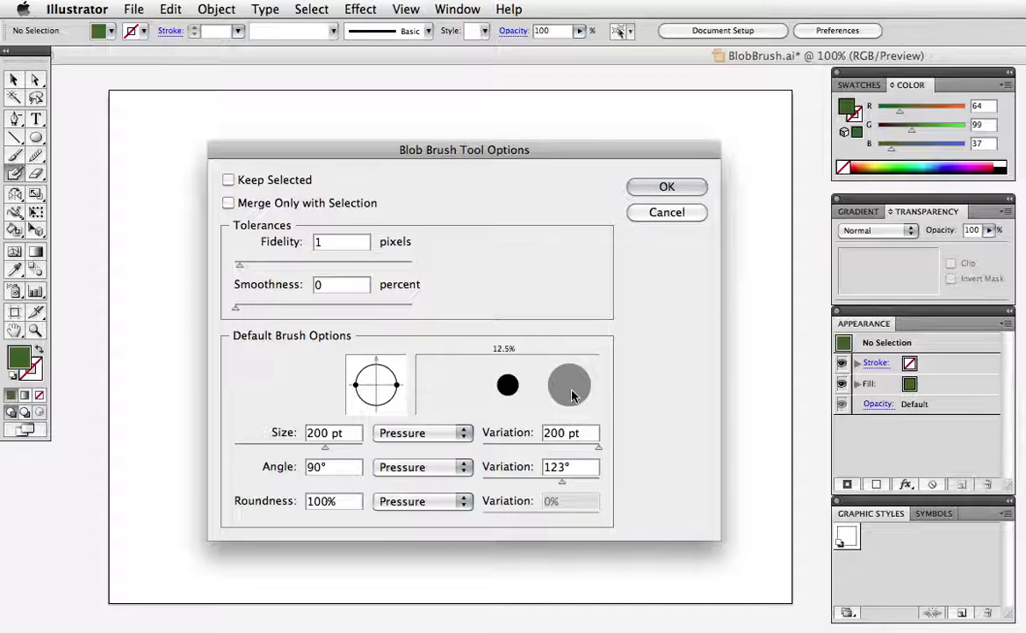
pyautogui.moveTo(455, 386)
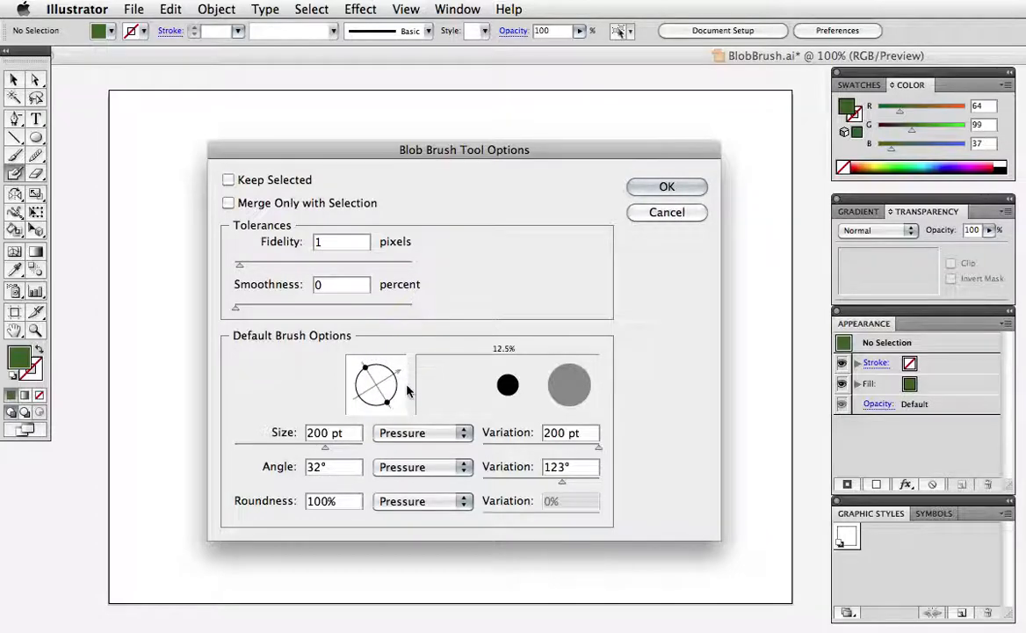
# Step: Tilt the brush to 32° and widen the angle variation to 151°
pyautogui.moveTo(562, 481); pyautogui.dragTo(589, 482)
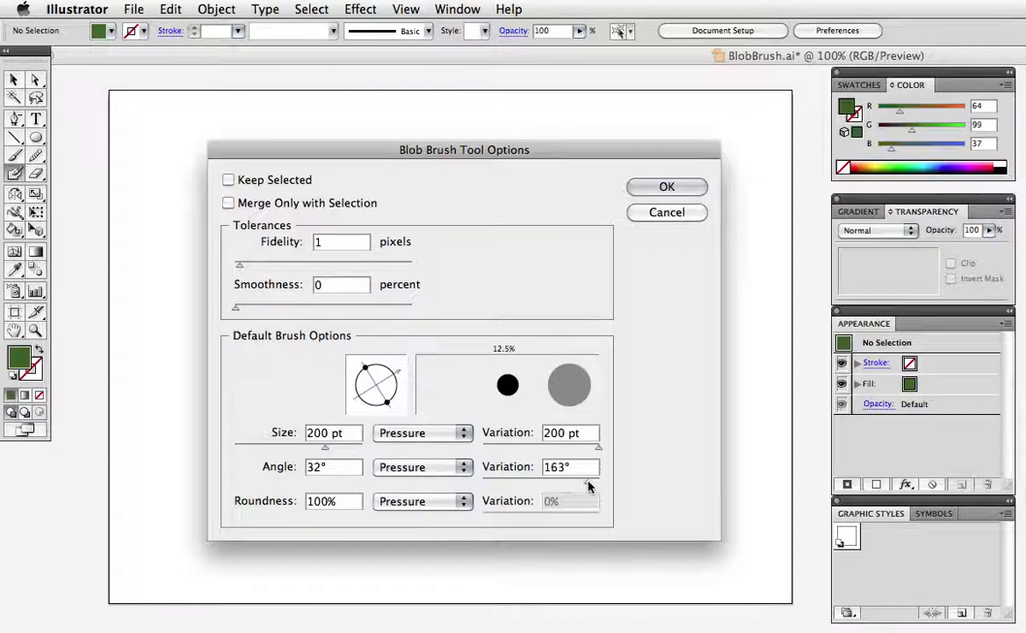
pyautogui.click(597, 471)
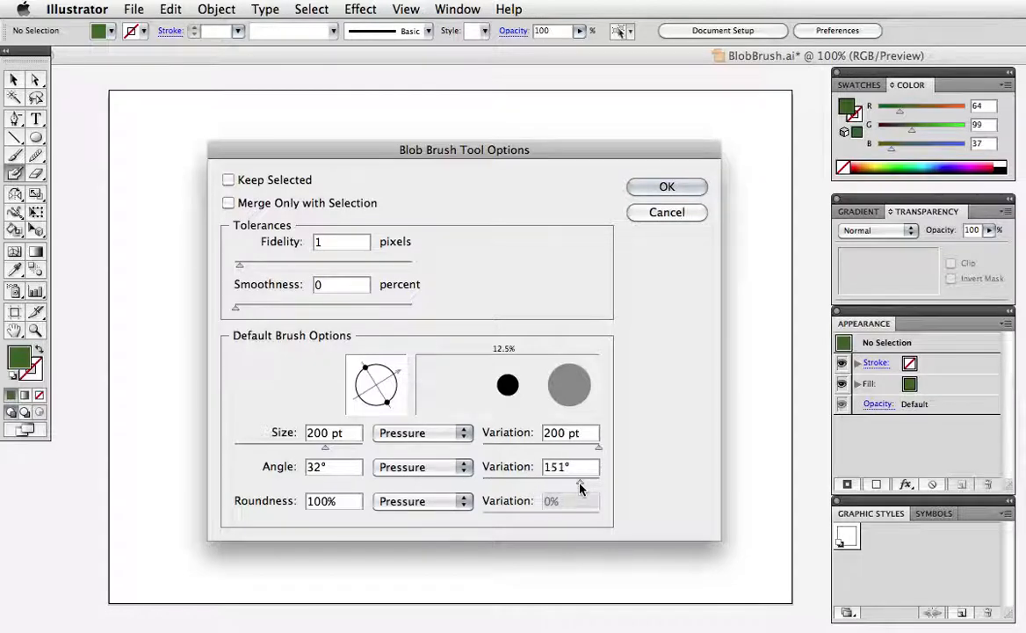
pyautogui.moveTo(348, 478)
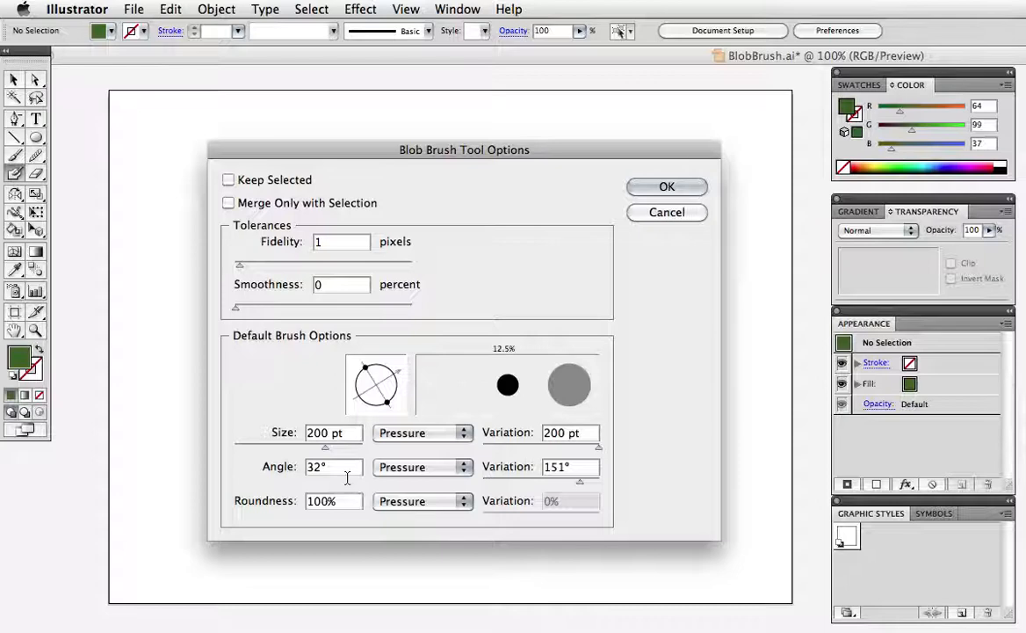
pyautogui.moveTo(383, 426)
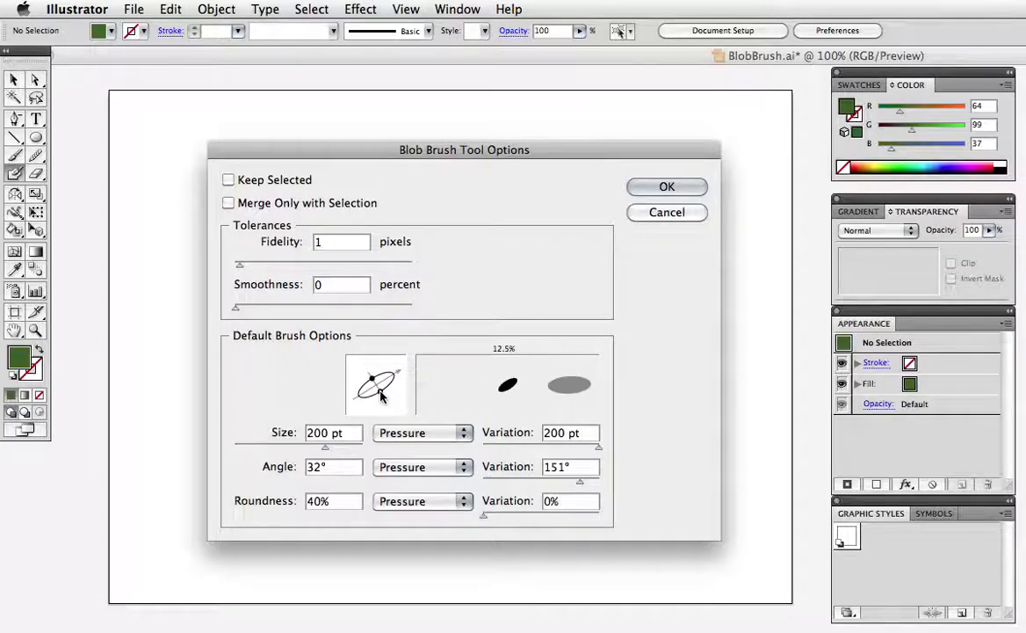
pyautogui.moveTo(491, 521)
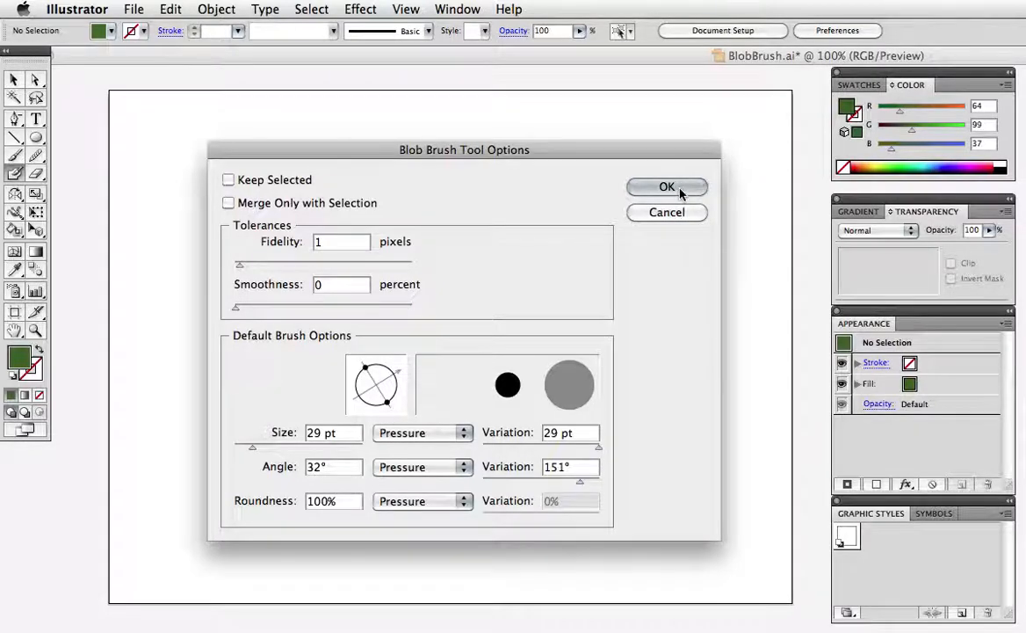
# Step: Confirm the 29 pt brush and paint two crossing, tapering green strokes near the top
pyautogui.click(667, 187)
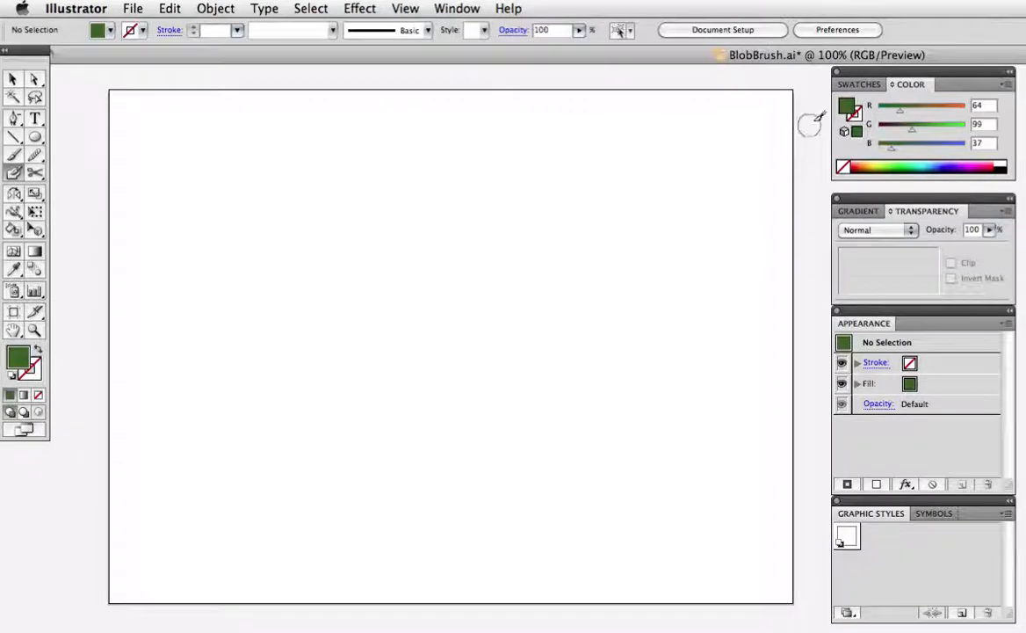
pyautogui.moveTo(734, 140)
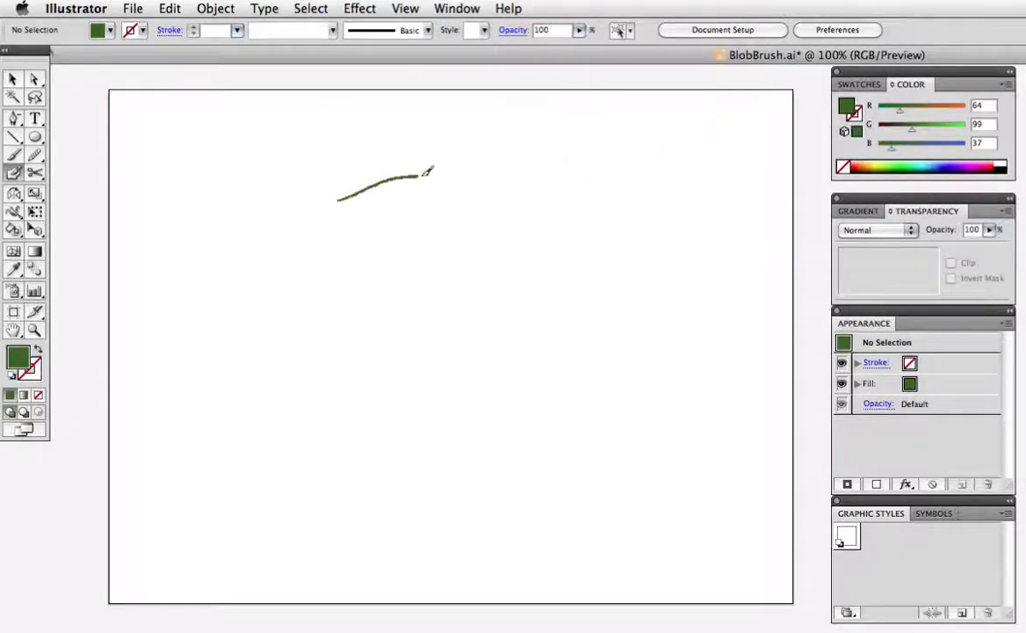
pyautogui.moveTo(413, 180); pyautogui.dragTo(724, 167)
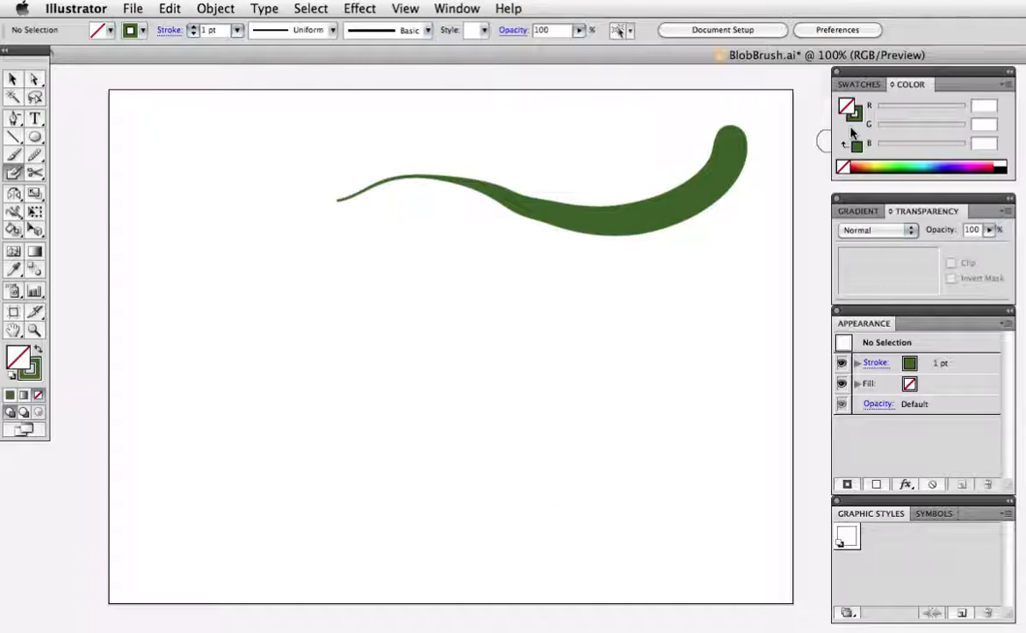
pyautogui.moveTo(366, 248)
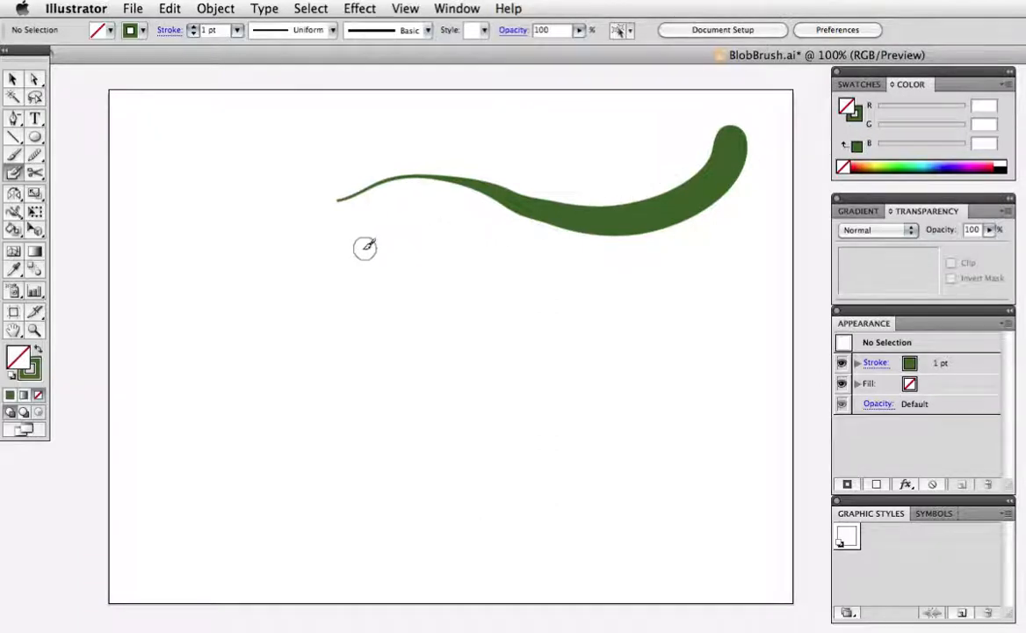
pyautogui.moveTo(352, 255); pyautogui.dragTo(413, 255)
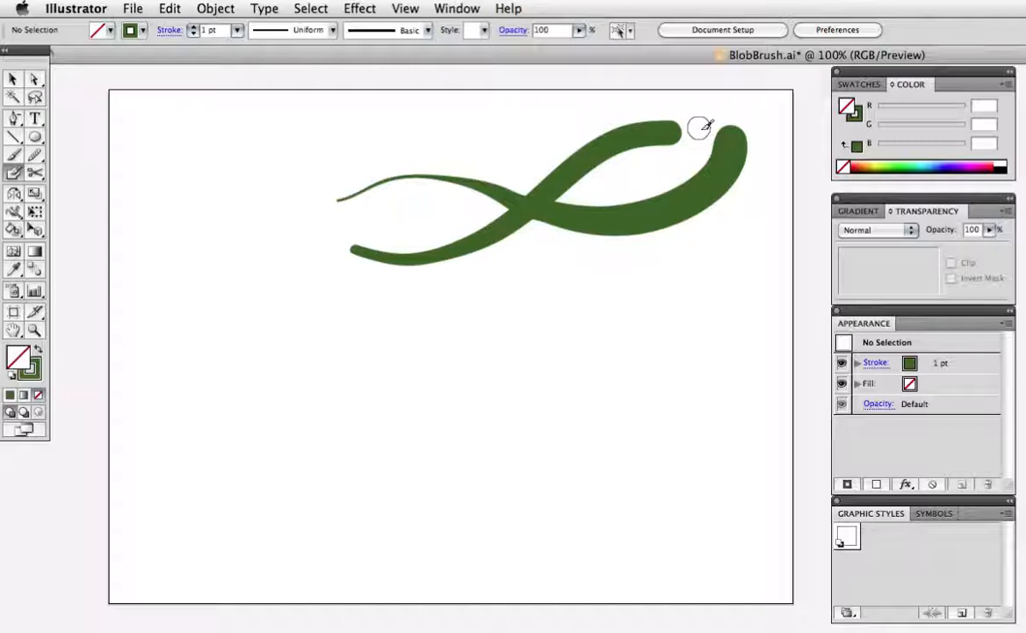
# Step: Switch the view to Outline mode to reveal the crossing strokes as separate shapes
pyautogui.click(404, 8)
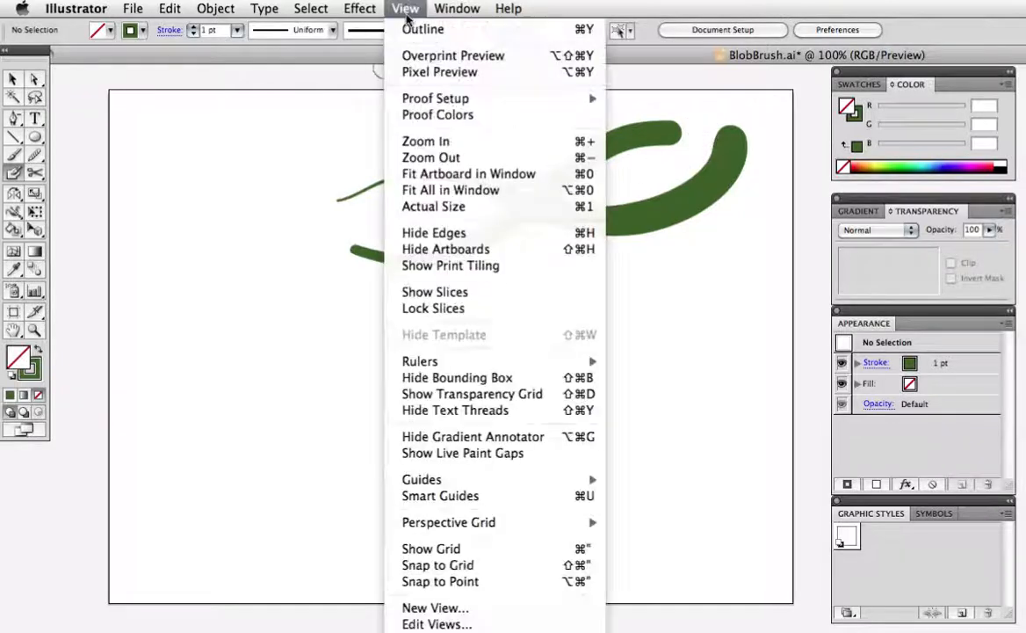
pyautogui.click(421, 29)
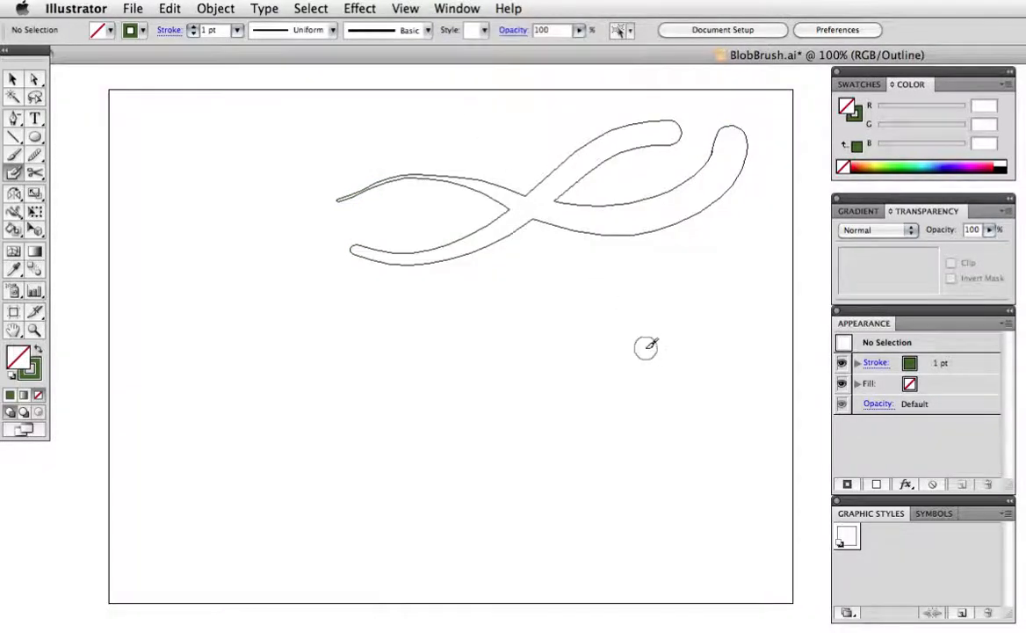
pyautogui.moveTo(527, 279)
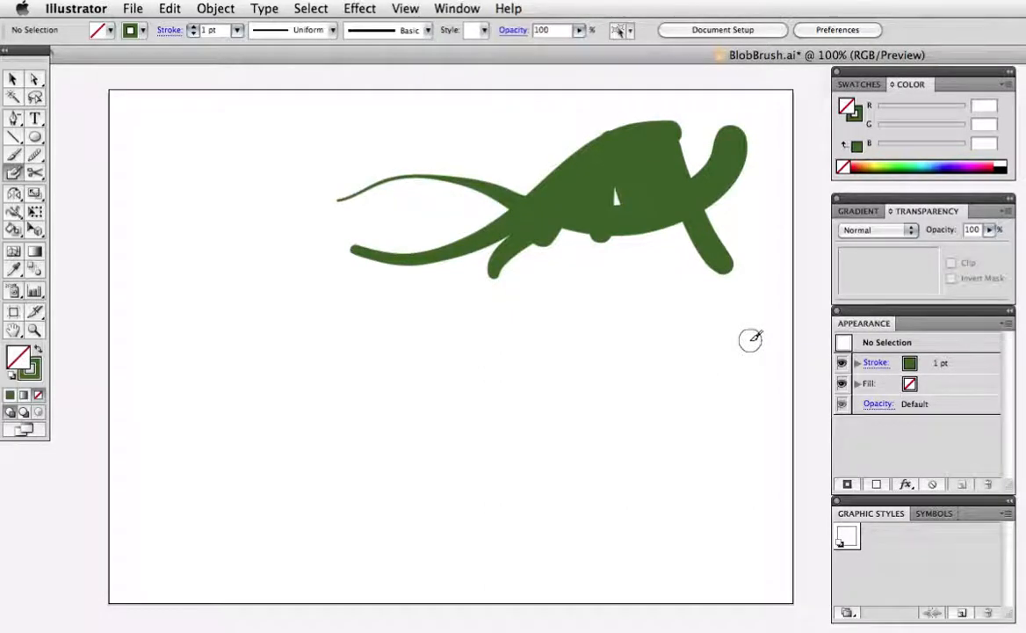
pyautogui.moveTo(759, 313)
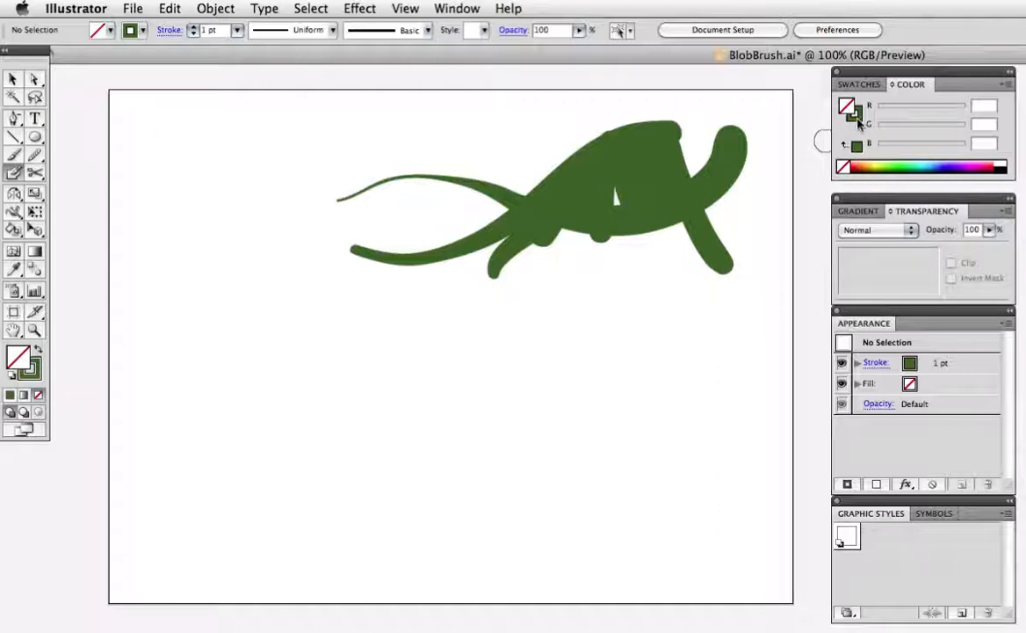
pyautogui.moveTo(903, 167)
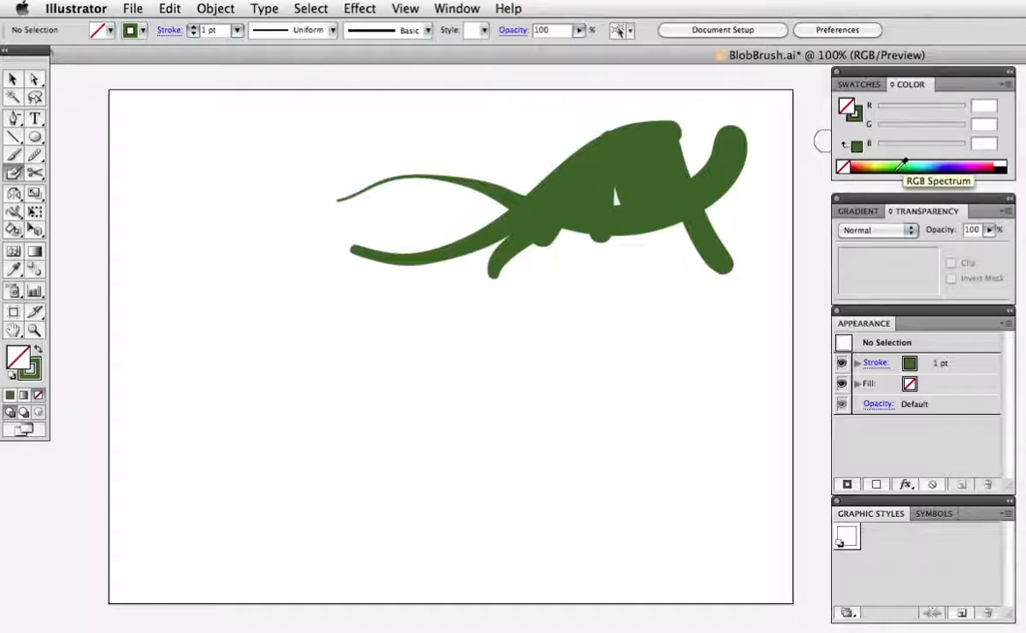
# Step: Try darker and lime greens in the Color panel, then paint a looping stroke at lower left
pyautogui.click(911, 167)
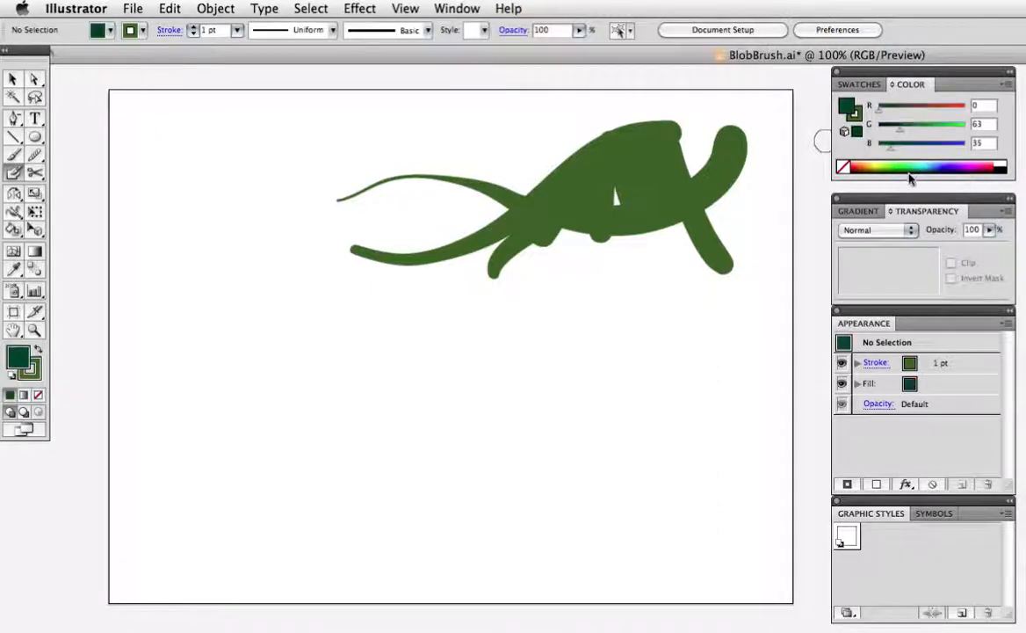
pyautogui.click(882, 165)
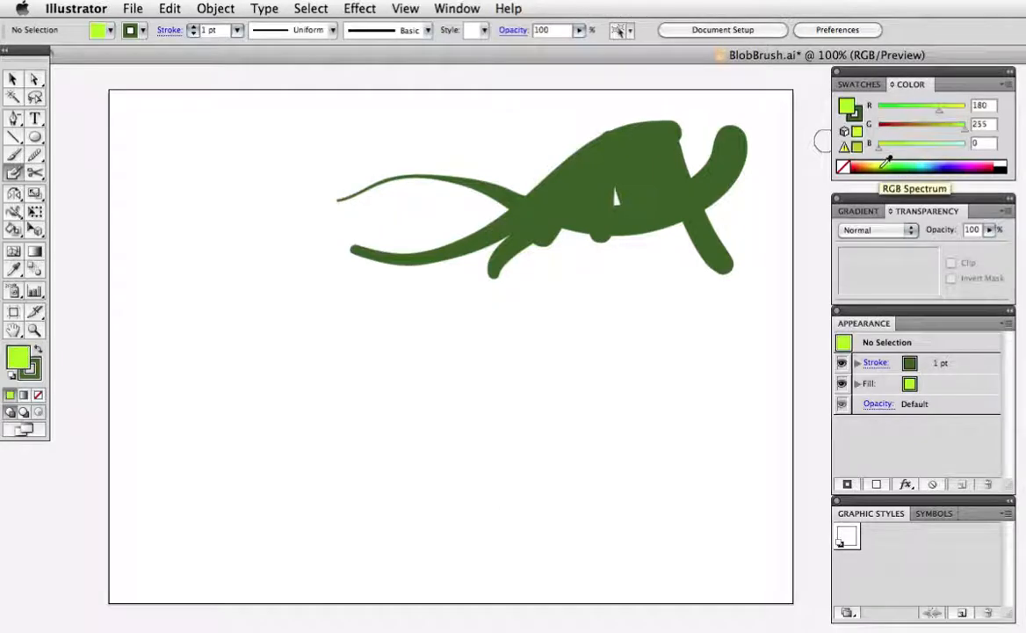
pyautogui.moveTo(238, 376)
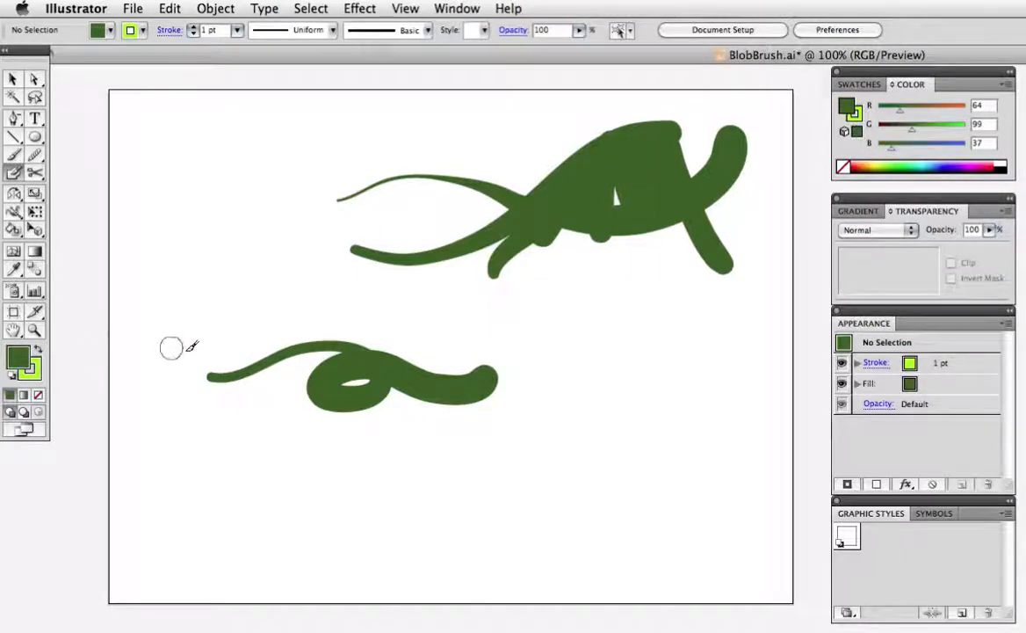
pyautogui.moveTo(176, 348); pyautogui.dragTo(612, 373)
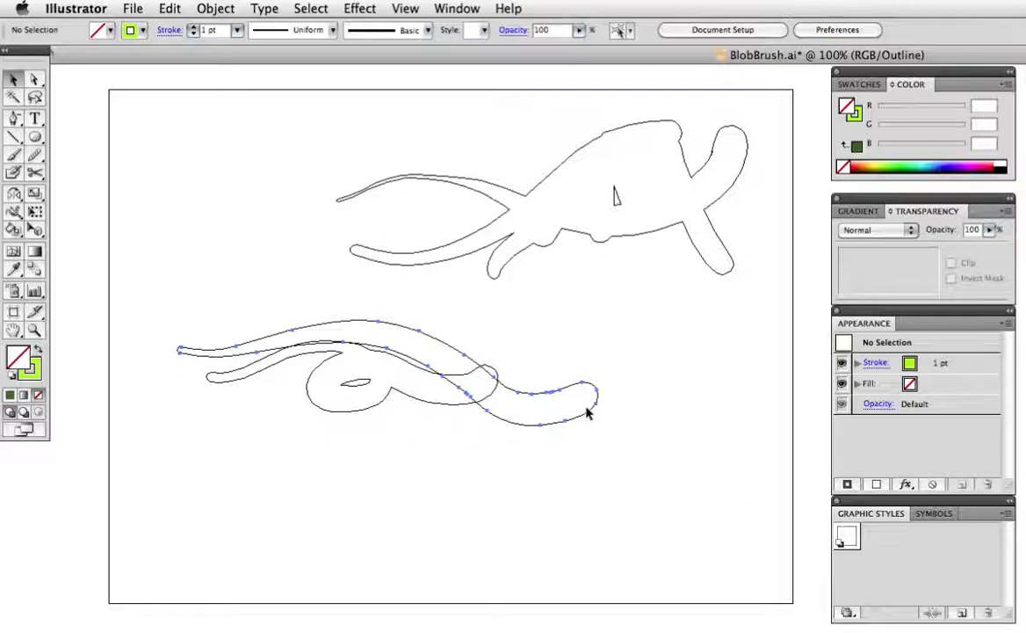
# Step: Clear the practice strokes via the View menu, leaving the artboard empty in Preview
pyautogui.click(404, 9)
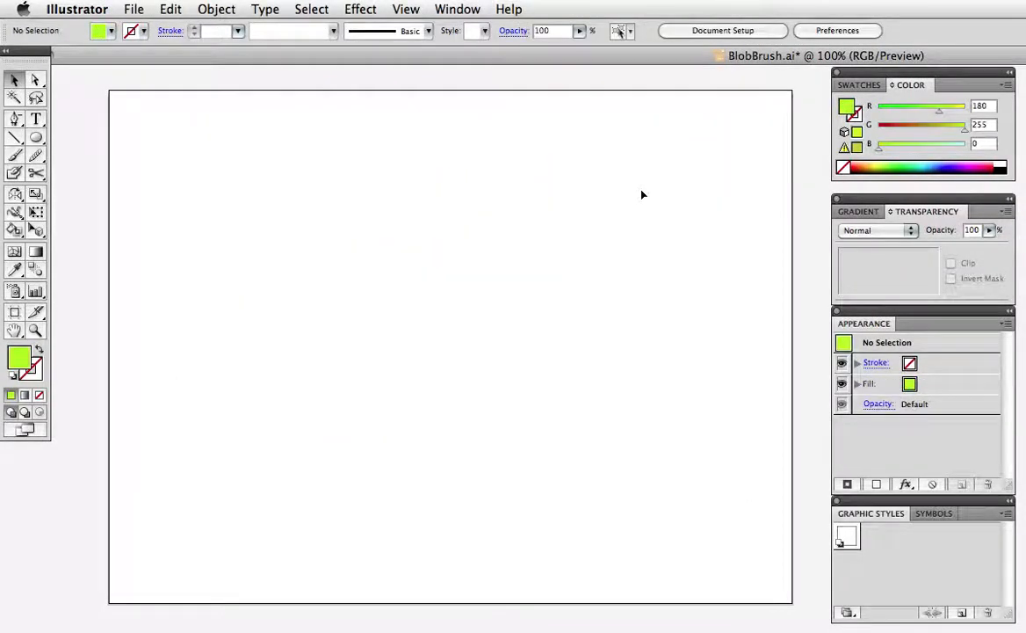
# Step: Pick dark green from Swatches and paint four layered strokes forming the pine canopy at upper right
pyautogui.click(857, 85)
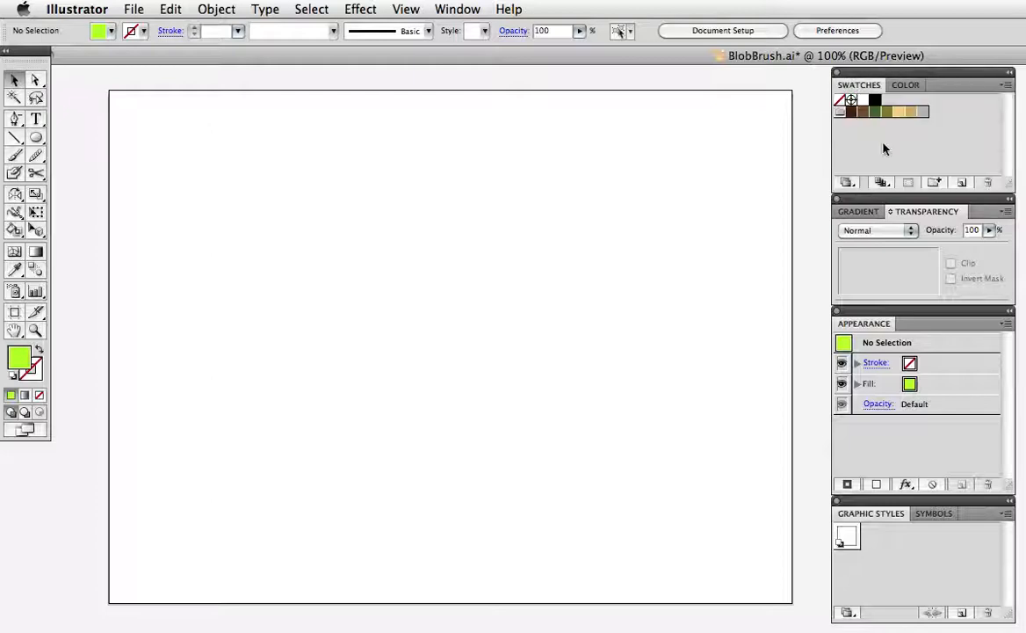
pyautogui.click(906, 84)
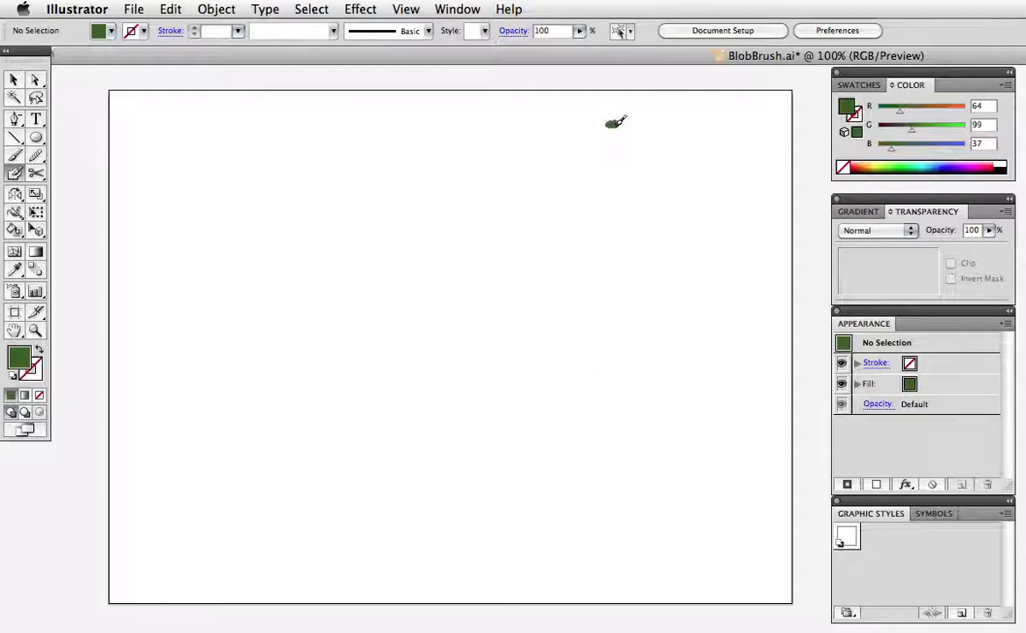
pyautogui.moveTo(615, 121); pyautogui.dragTo(607, 144)
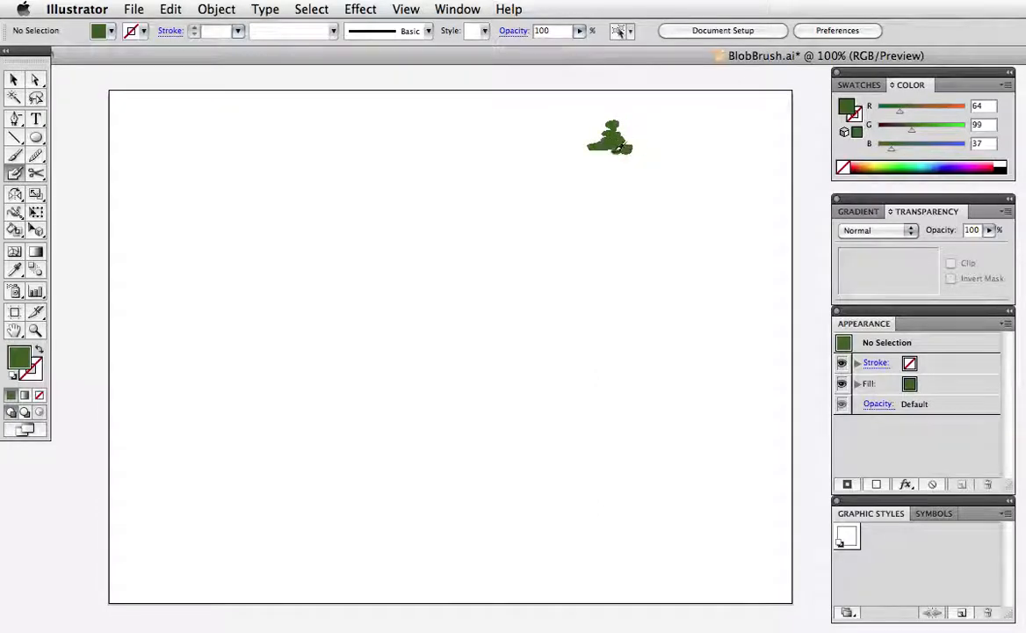
pyautogui.moveTo(611, 141); pyautogui.dragTo(612, 176)
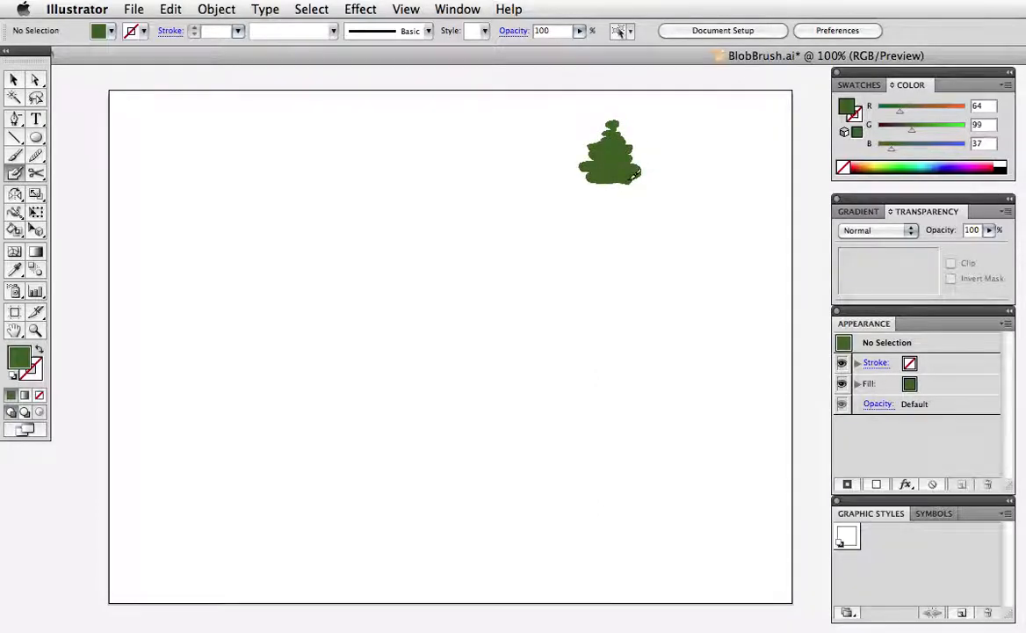
pyautogui.moveTo(616, 179); pyautogui.dragTo(621, 207)
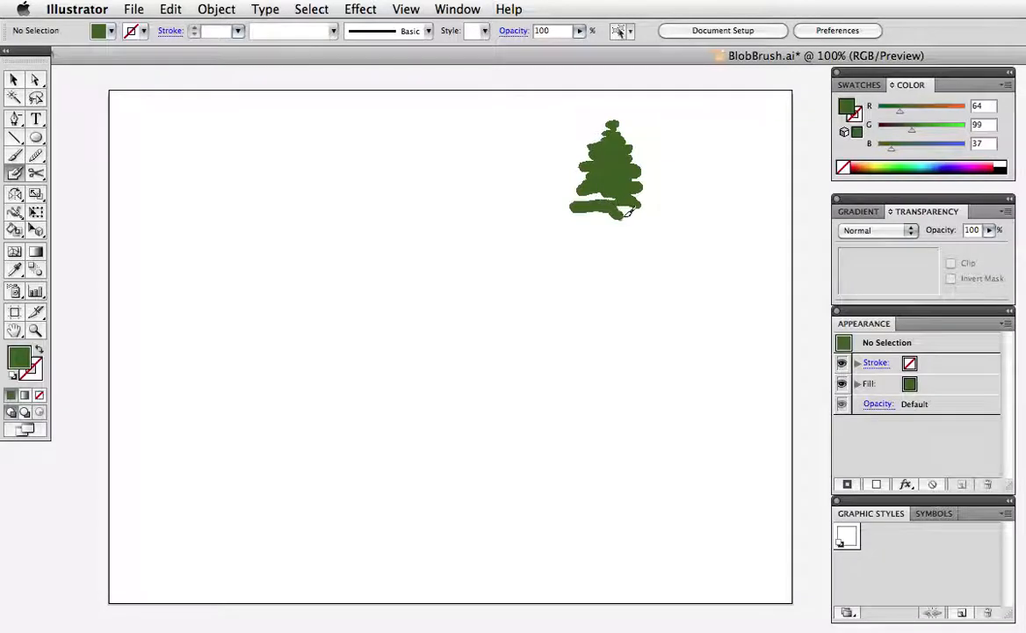
pyautogui.moveTo(601, 211); pyautogui.dragTo(580, 243)
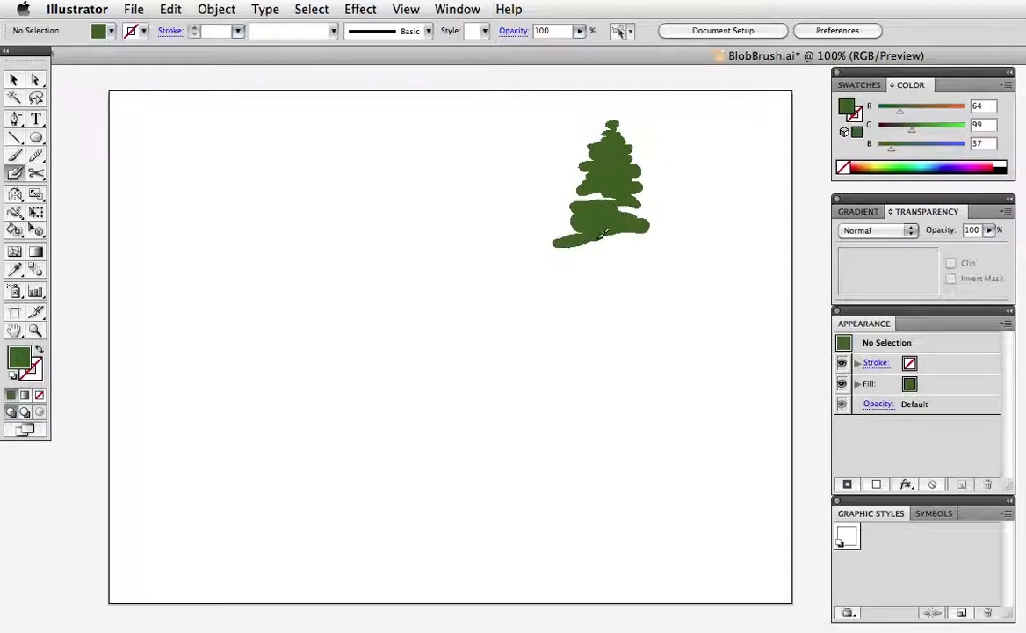
pyautogui.click(38, 351)
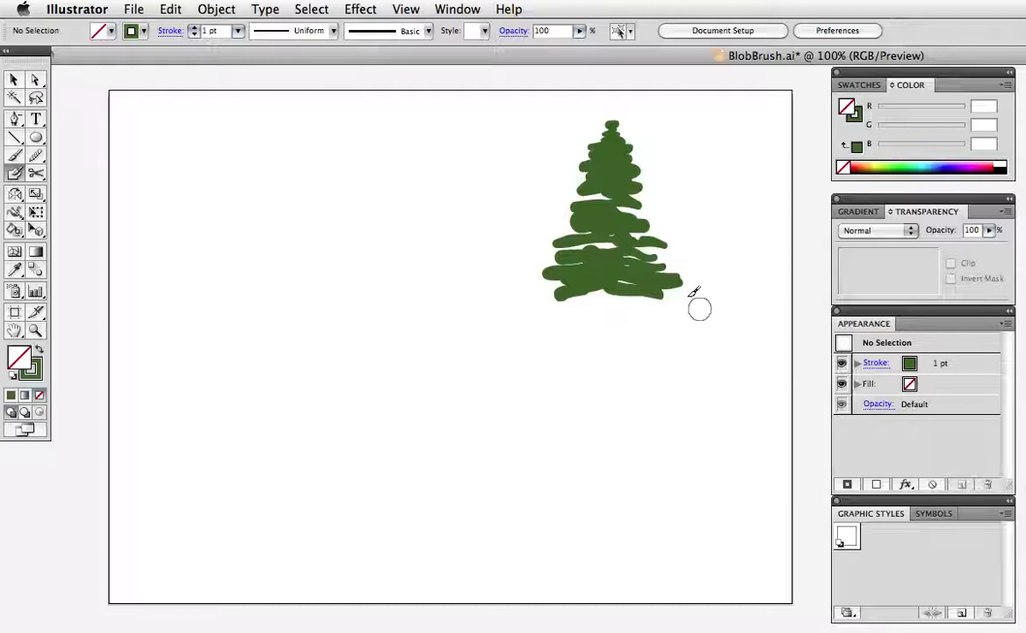
# Step: Paint a thin vertical dark green trunk down from the pine canopy
pyautogui.moveTo(612, 298); pyautogui.dragTo(612, 372)
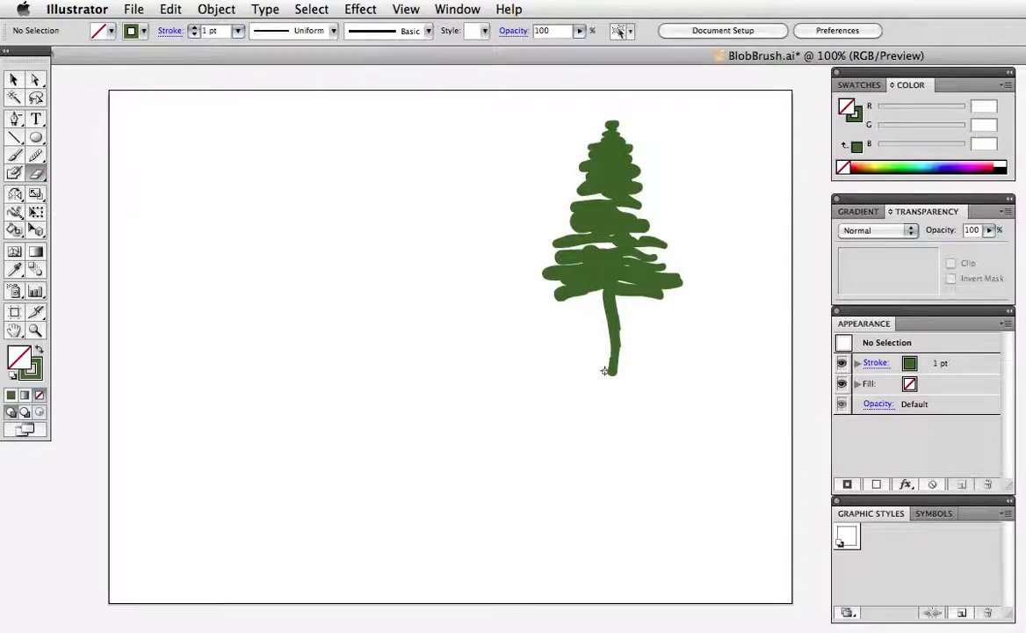
pyautogui.moveTo(583, 328)
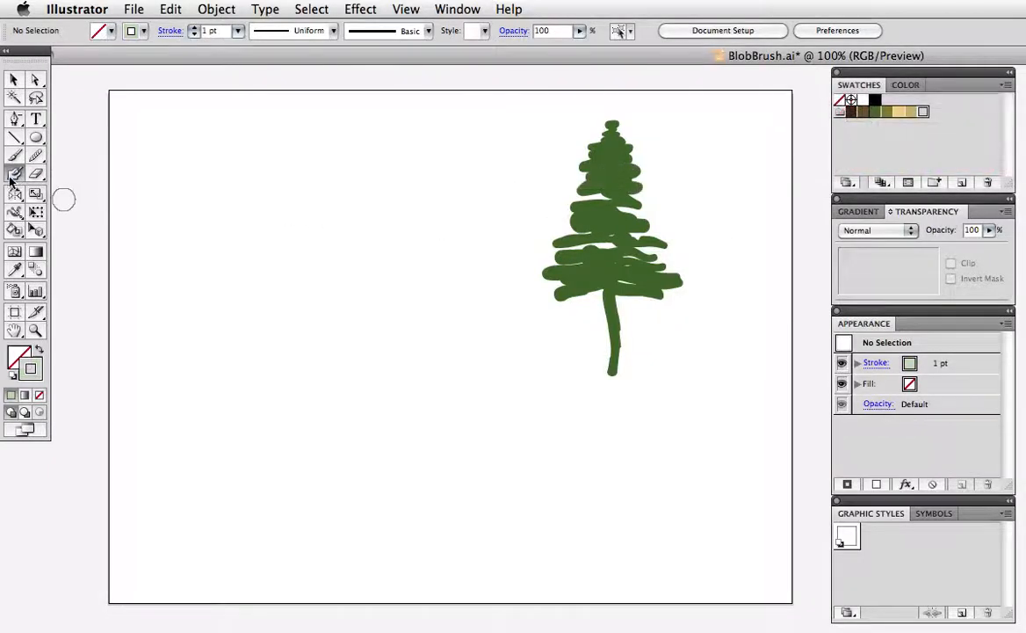
# Step: Raise the blob brush to 27 pt, confirm it, and reopen the options showing 23 pt
pyautogui.doubleClick(14, 174)
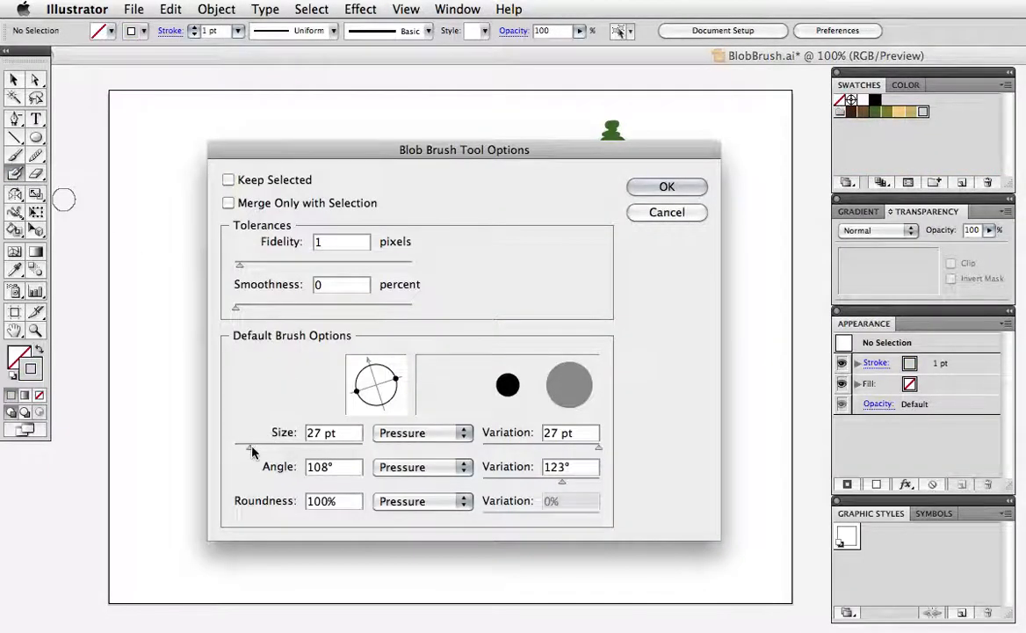
pyautogui.click(666, 186)
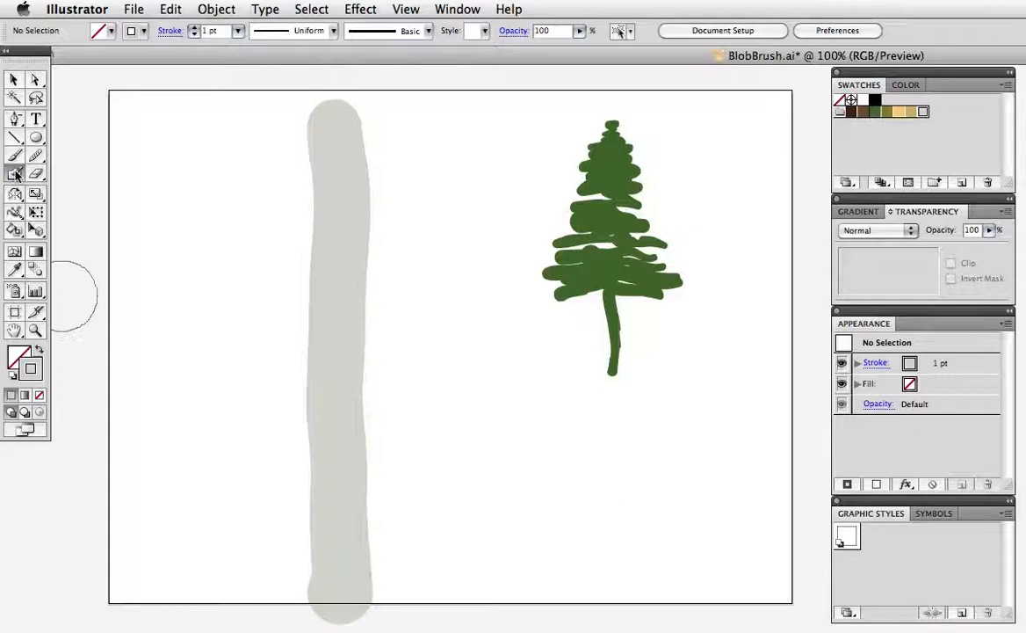
pyautogui.doubleClick(14, 174)
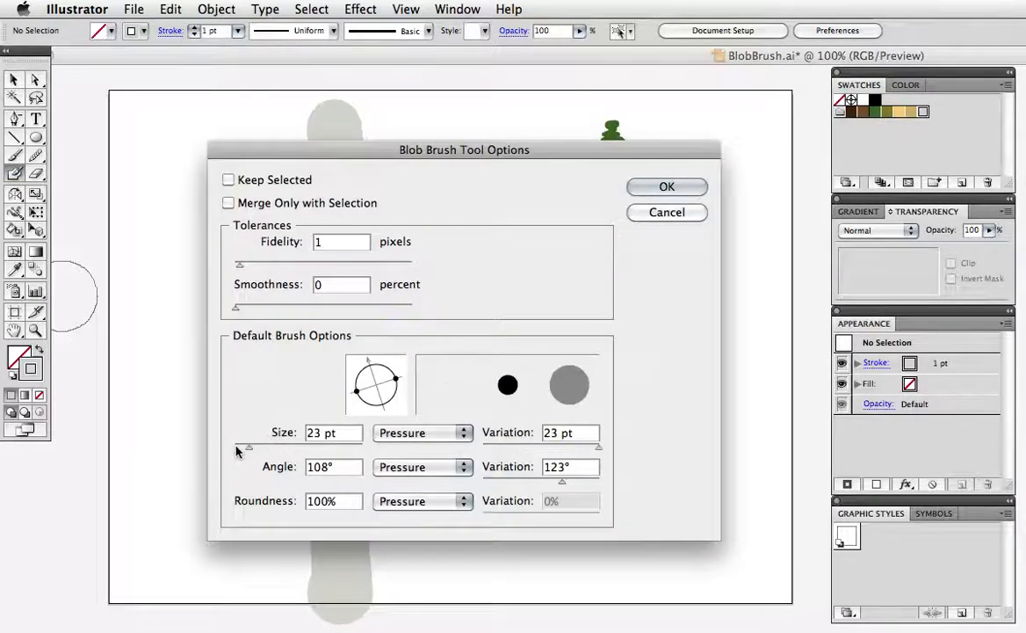
# Step: Confirm the smaller Blob Brush size for dabbing brown knots on the trunk
pyautogui.click(666, 186)
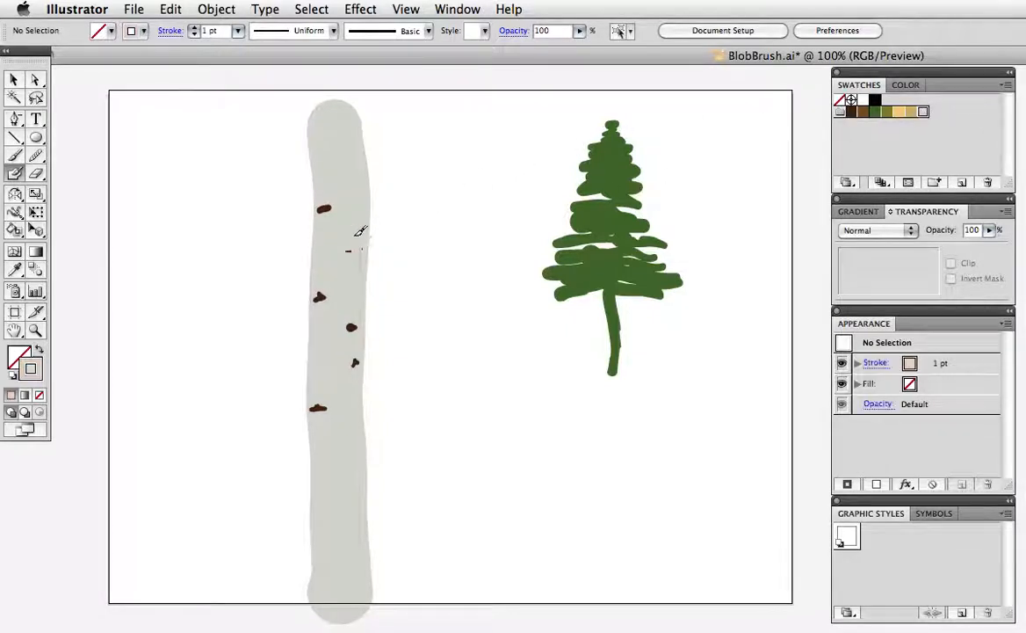
pyautogui.moveTo(390, 313)
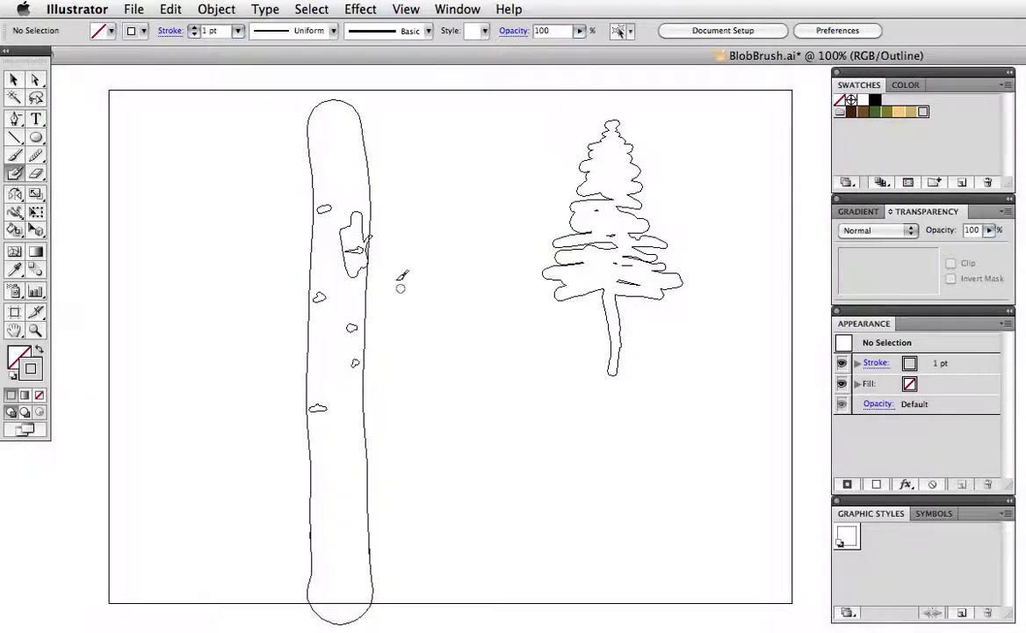
# Step: Pull the stray gray patch off the knot and delete it
pyautogui.click(357, 278)
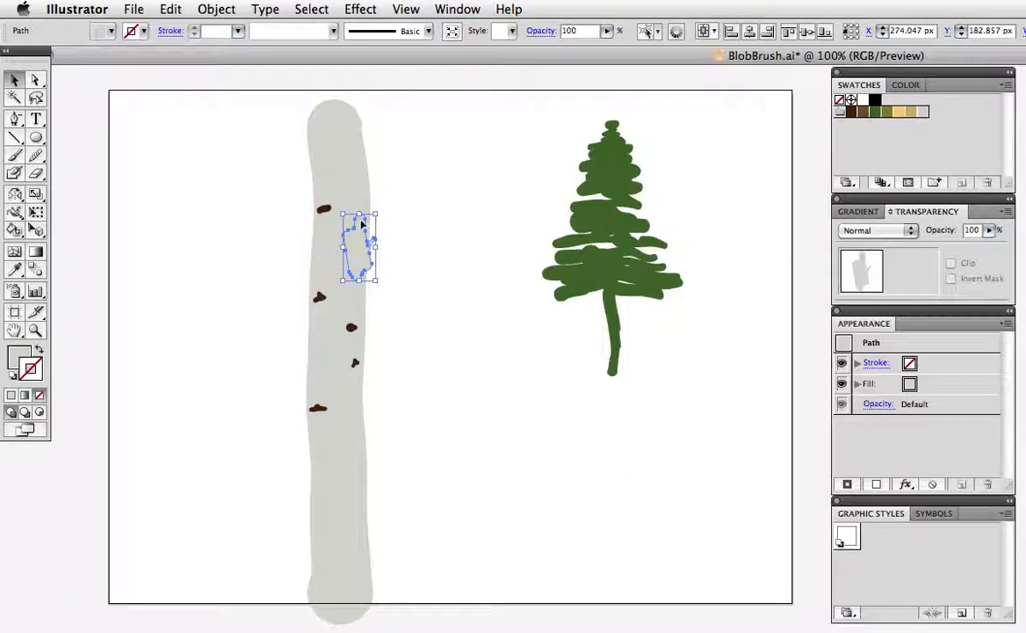
pyautogui.moveTo(359, 248); pyautogui.dragTo(393, 250)
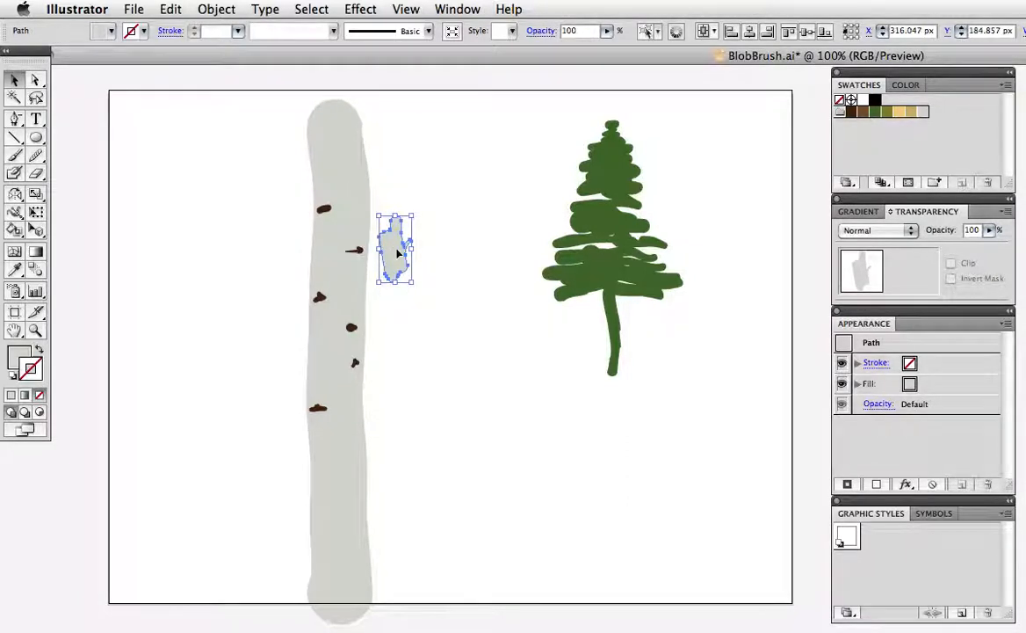
pyautogui.moveTo(351, 260)
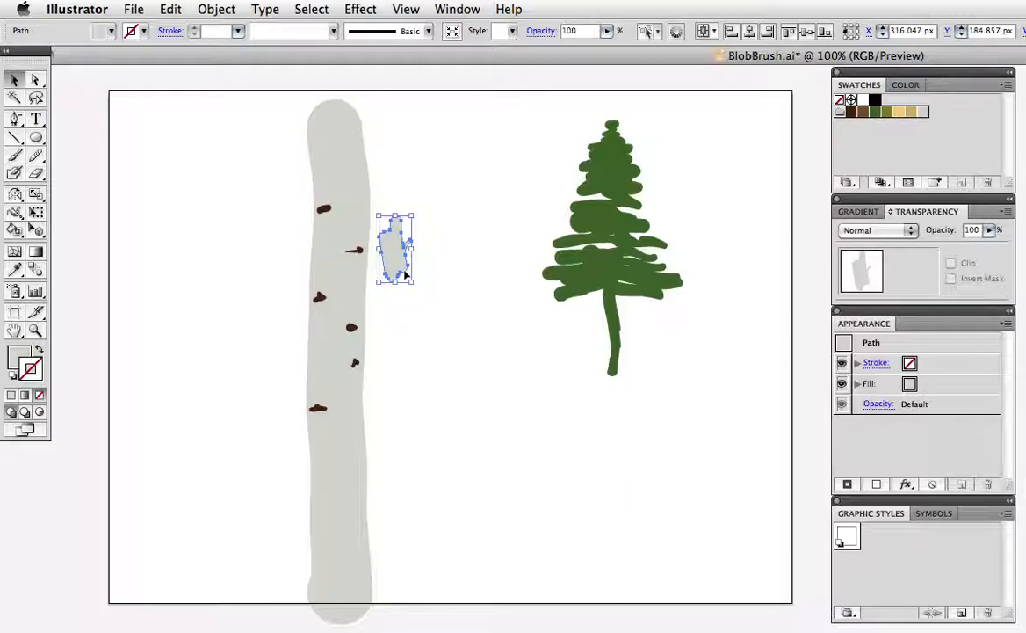
pyautogui.press('Delete')
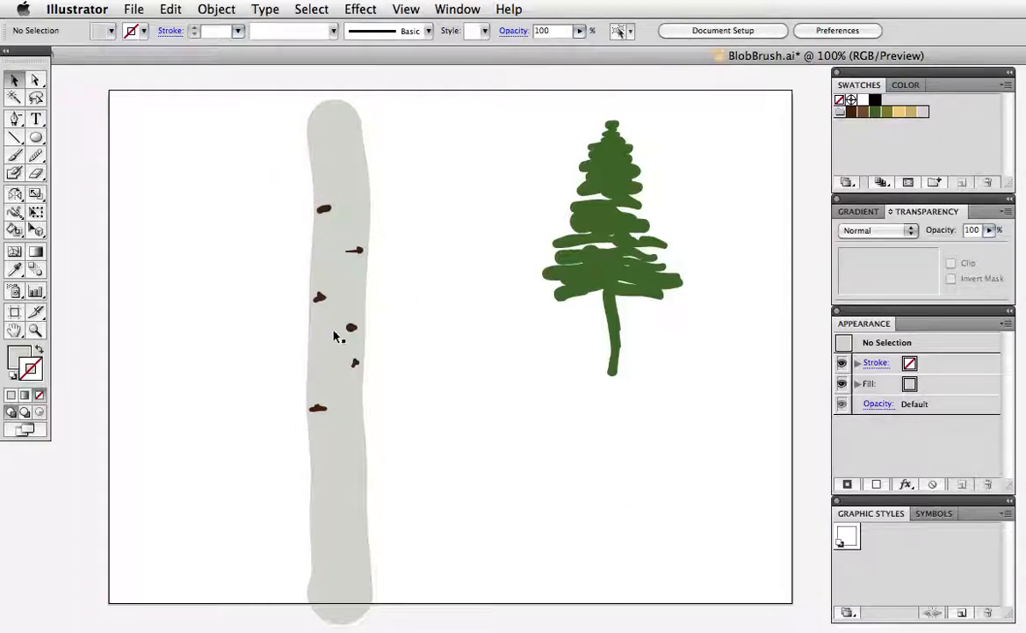
pyautogui.moveTo(394, 148)
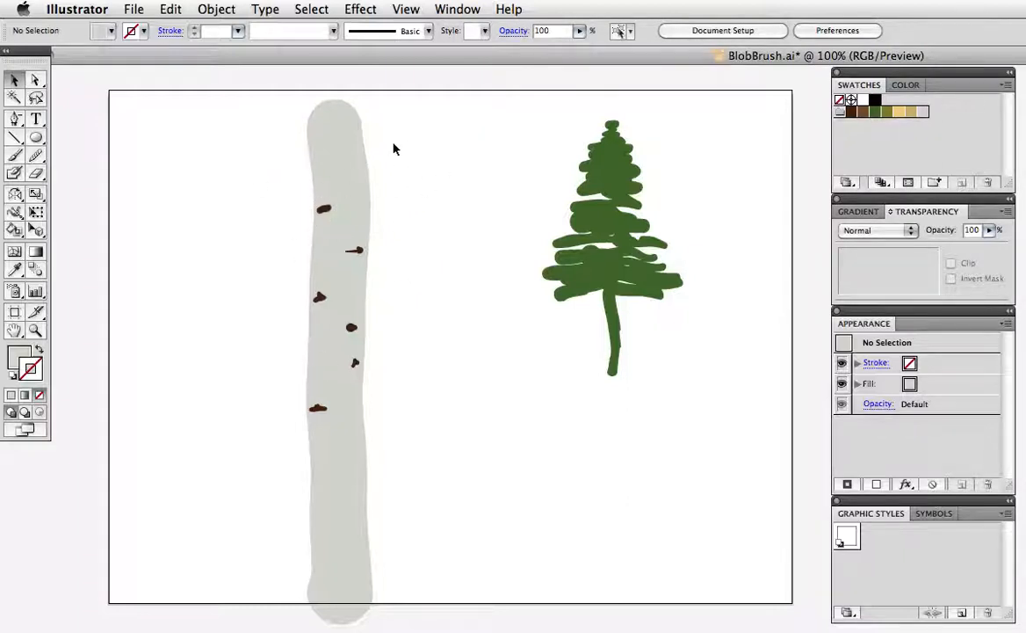
pyautogui.moveTo(50, 243)
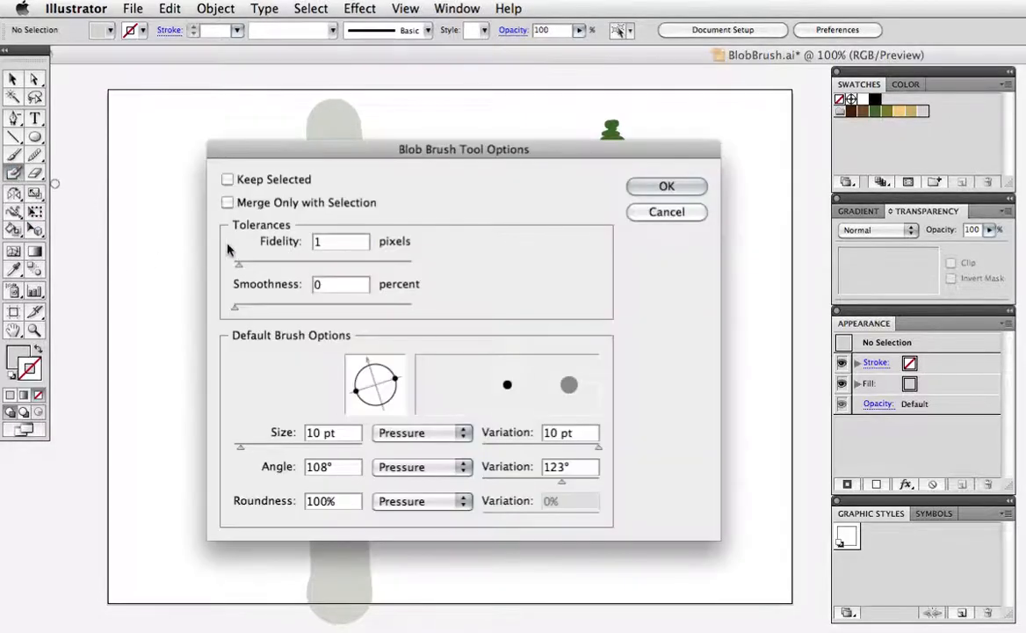
# Step: Enable Merge Only with Selection in the Blob Brush options and confirm
pyautogui.click(229, 202)
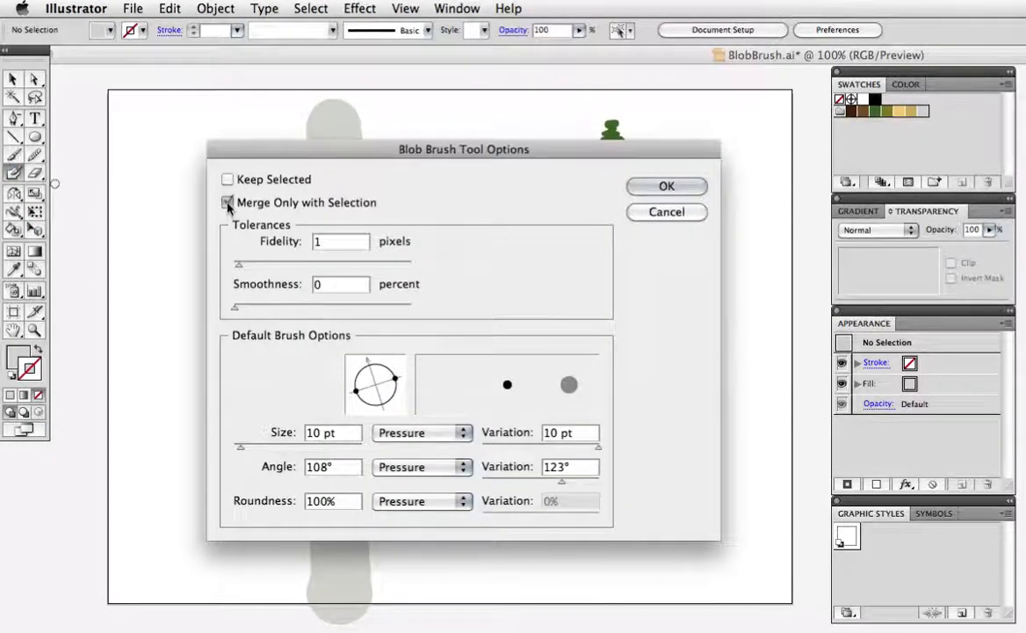
pyautogui.click(228, 202)
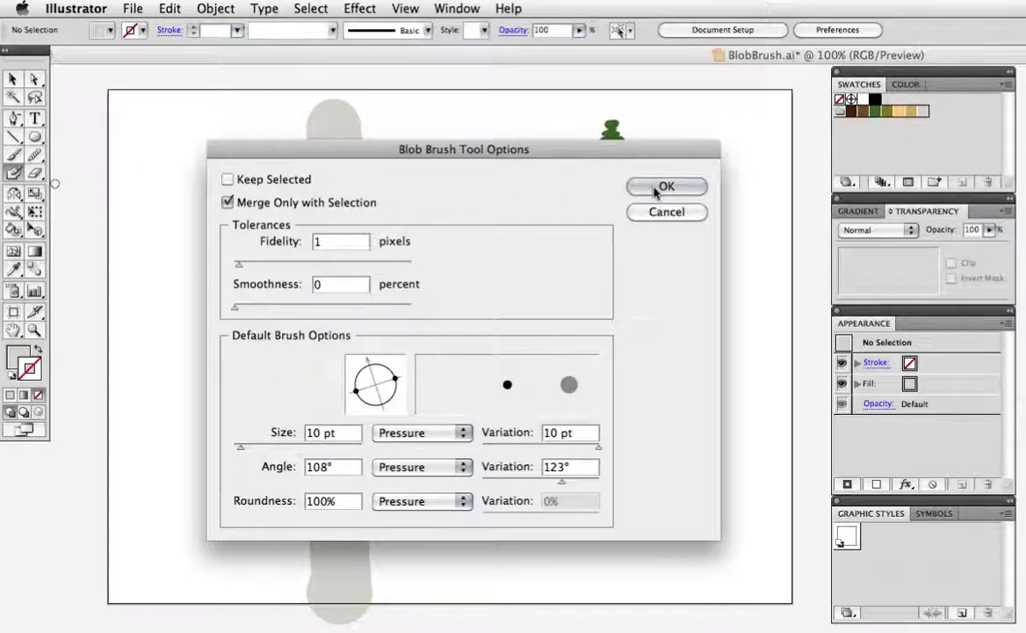
pyautogui.click(666, 187)
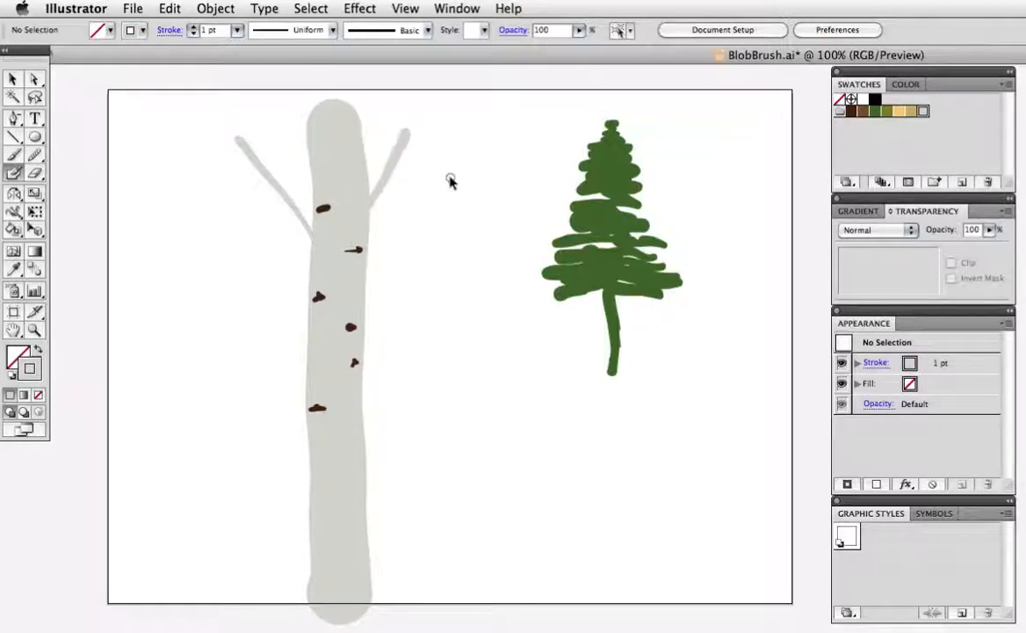
# Step: Extend a thin gray branch off the trunk's left side with the 10 pt Blob Brush
pyautogui.press('cmd+y')
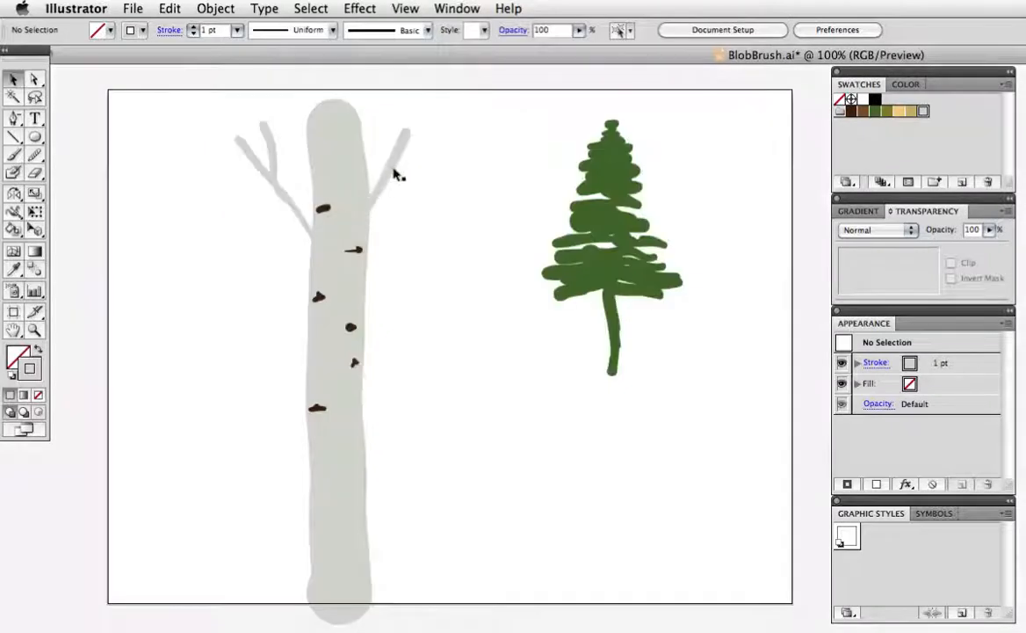
pyautogui.moveTo(396, 167); pyautogui.dragTo(242, 295)
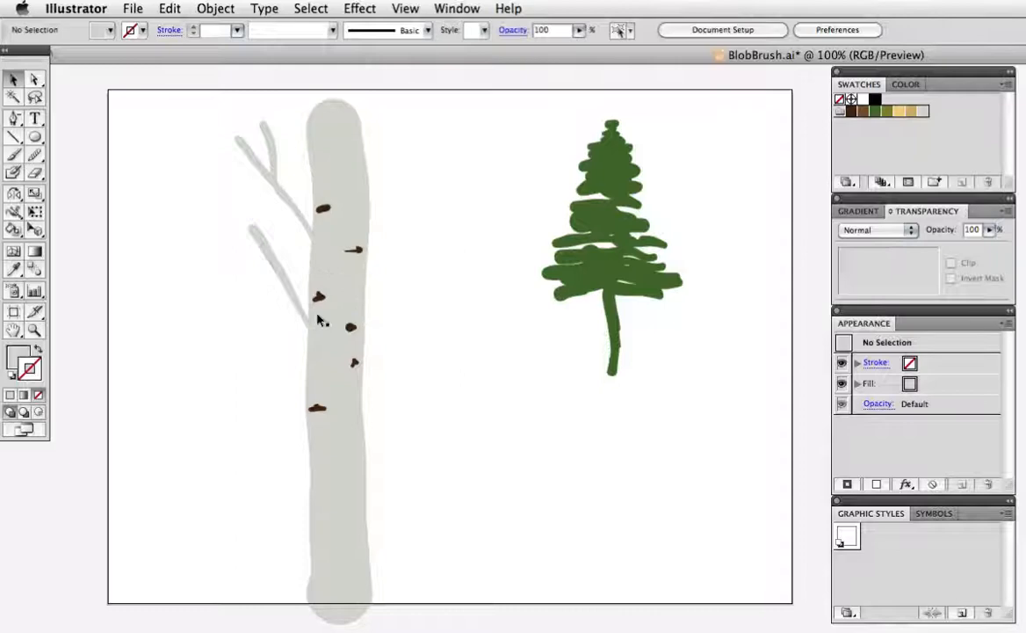
pyautogui.doubleClick(14, 172)
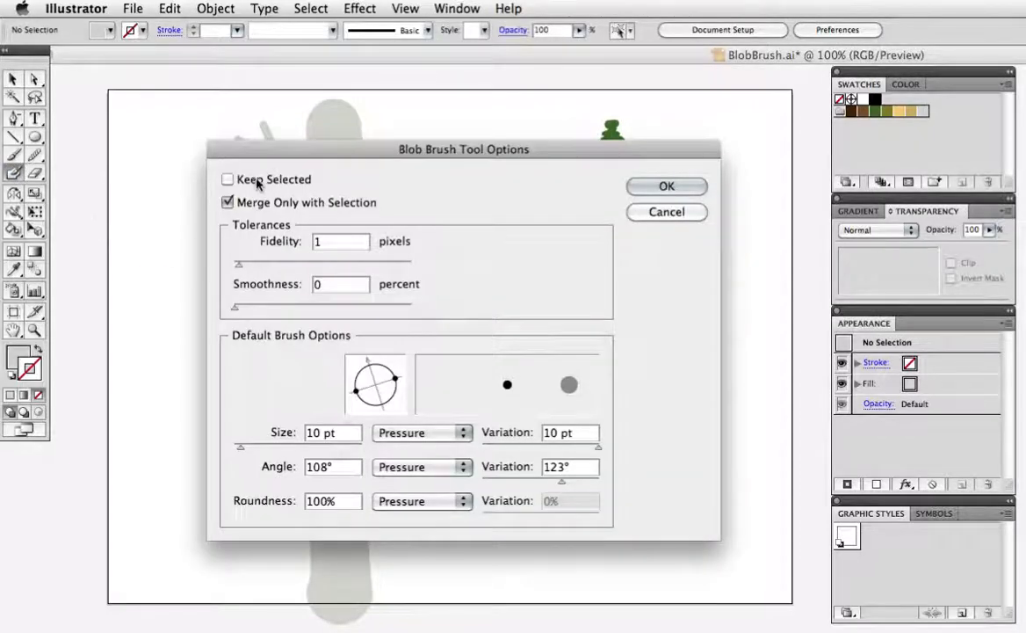
# Step: Enable Keep Selected in the Blob Brush options and confirm
pyautogui.click(229, 179)
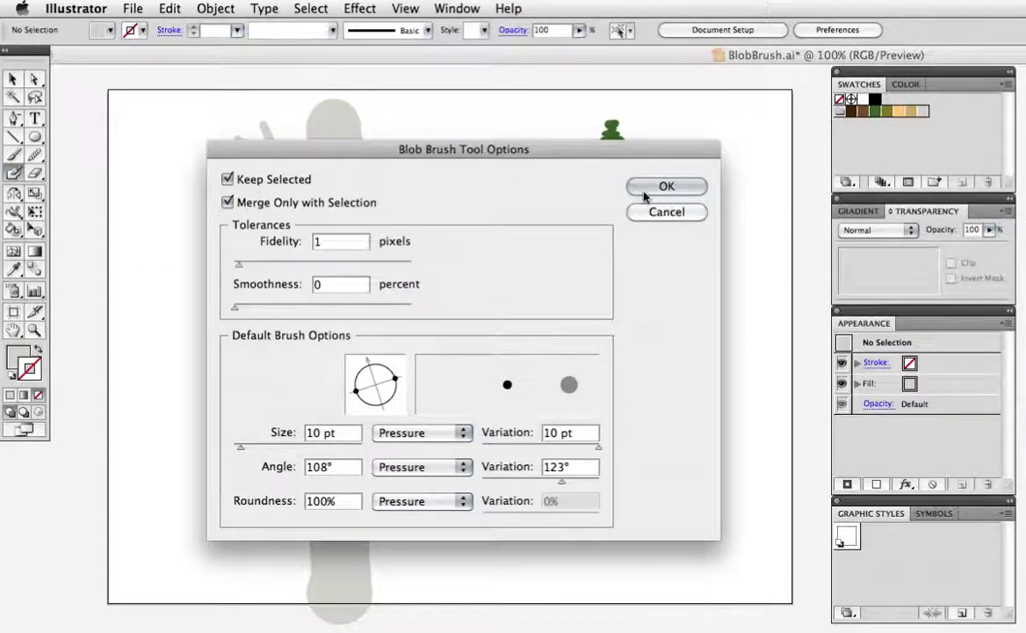
pyautogui.click(666, 186)
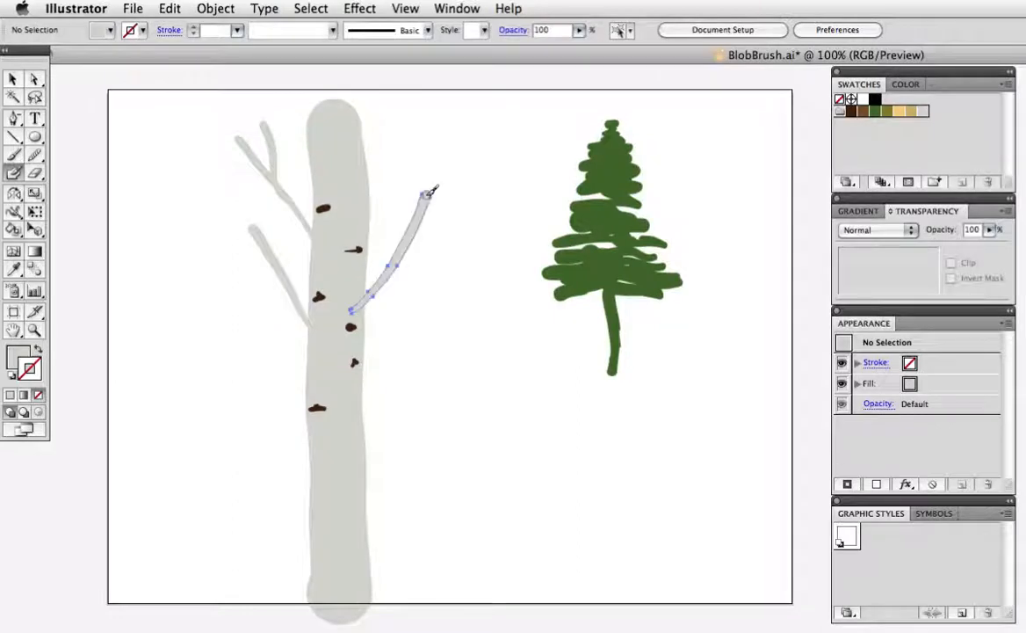